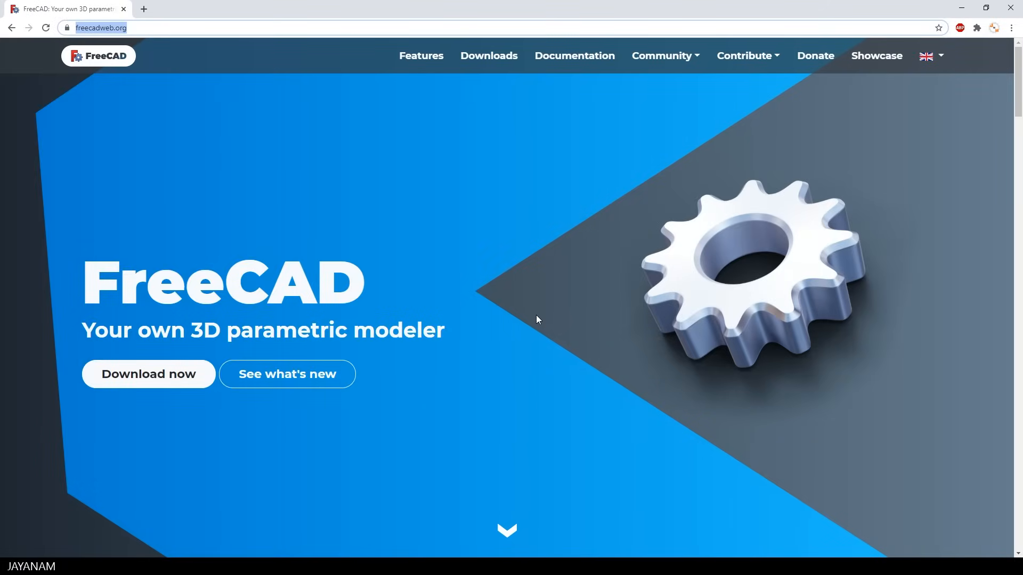
Switch from the Start page to the Part Design workbench
{"action": "scroll", "scroll_direction": "down", "scroll_amount": 3}
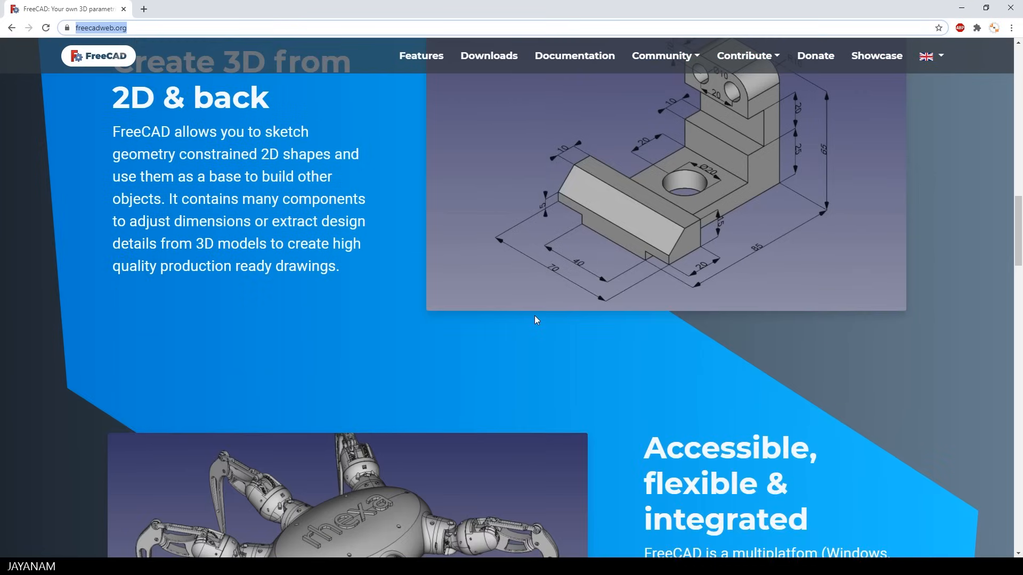
{"action": "scroll", "scroll_direction": "down", "scroll_amount": 3}
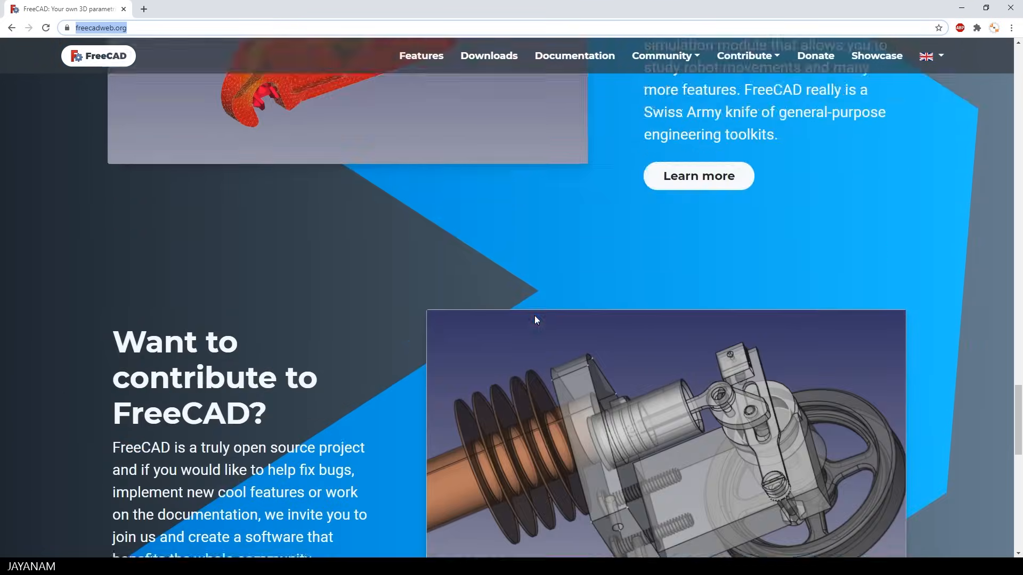
{"action": "scroll", "scroll_direction": "up", "scroll_amount": 3}
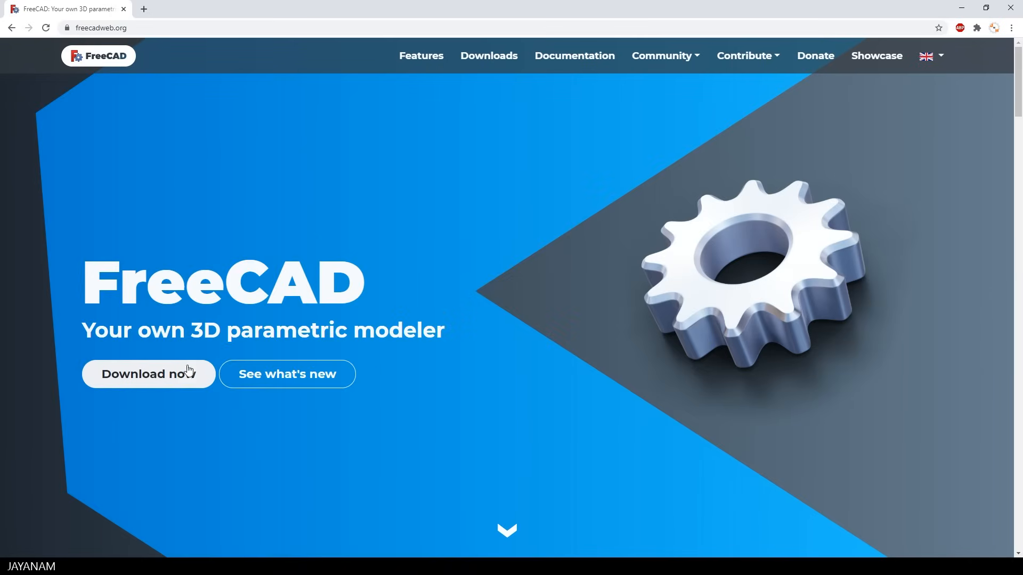
{"action": "left_click", "coordinate": [148, 374]}
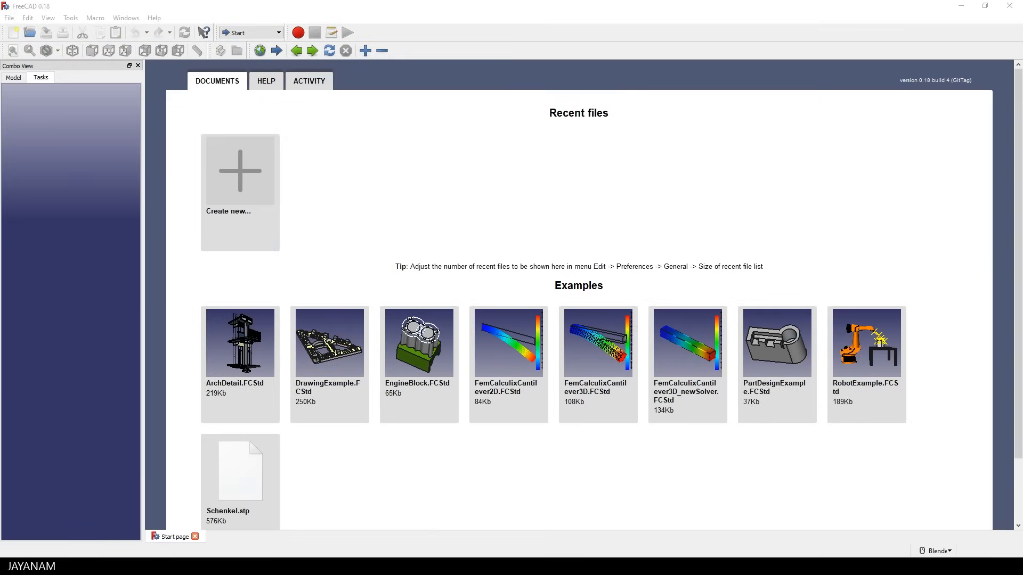
{"action": "mouse_move", "coordinate": [334, 209]}
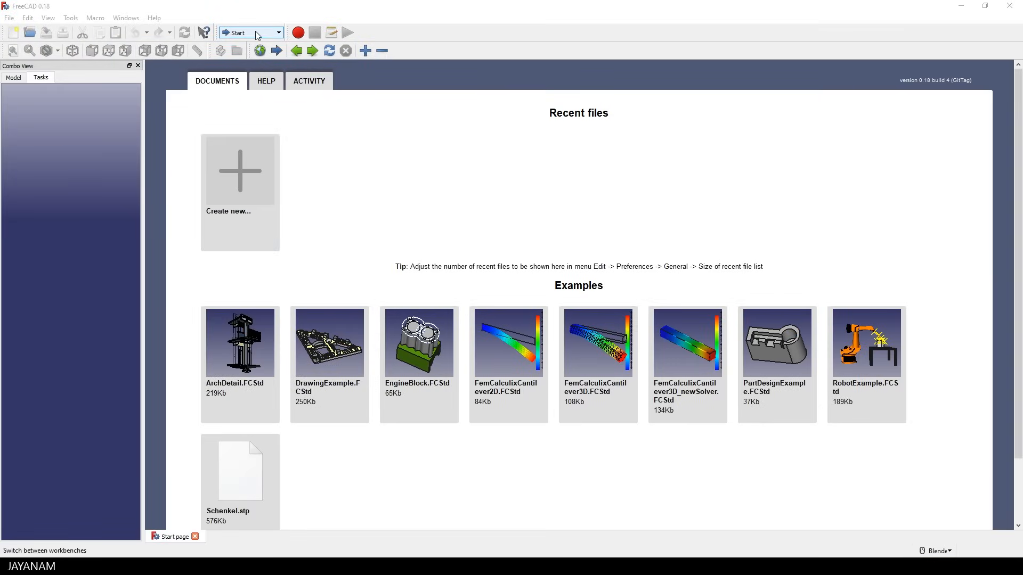
{"action": "left_click", "coordinate": [268, 32]}
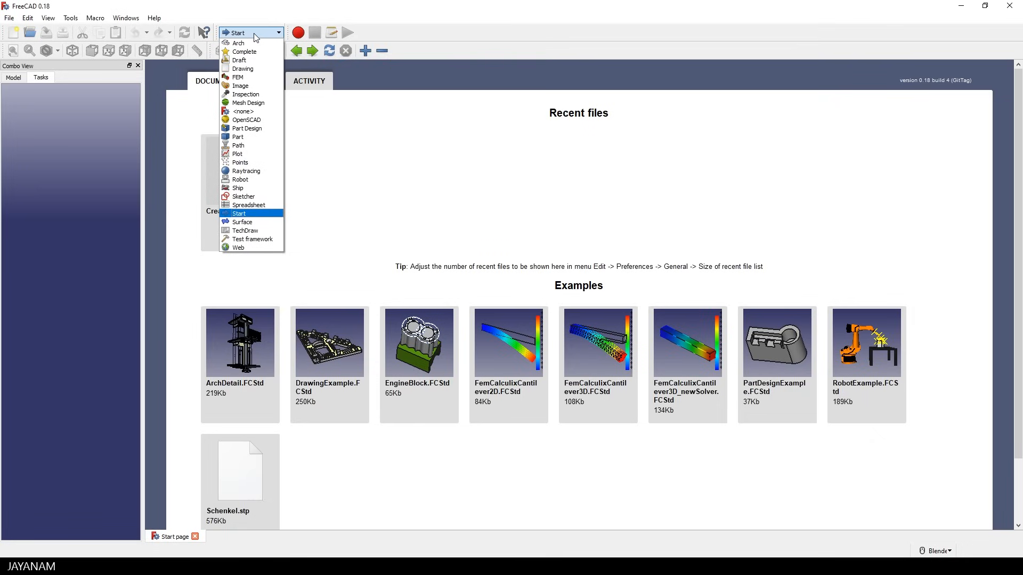
{"action": "mouse_move", "coordinate": [246, 128]}
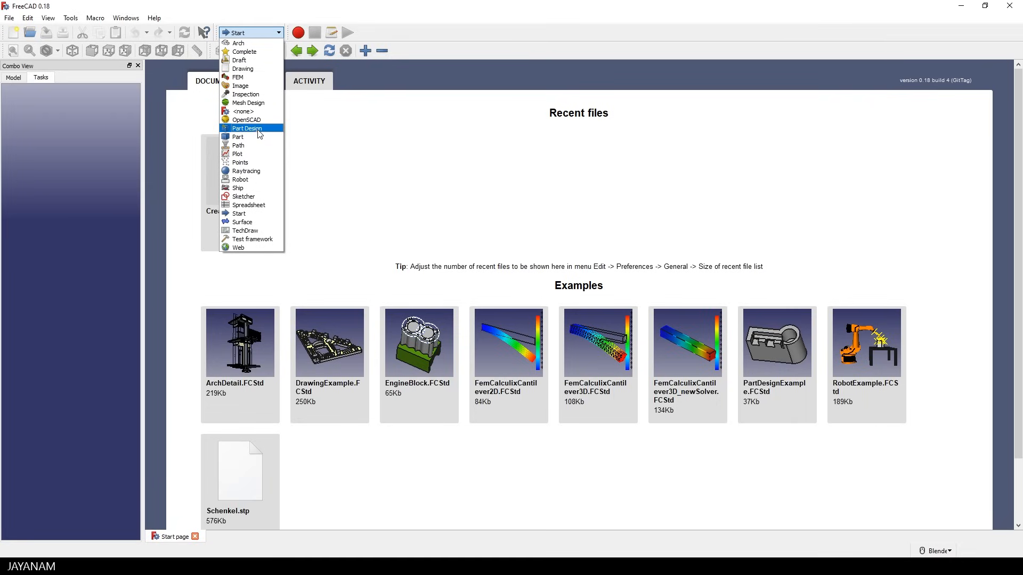
{"action": "left_click", "coordinate": [247, 128]}
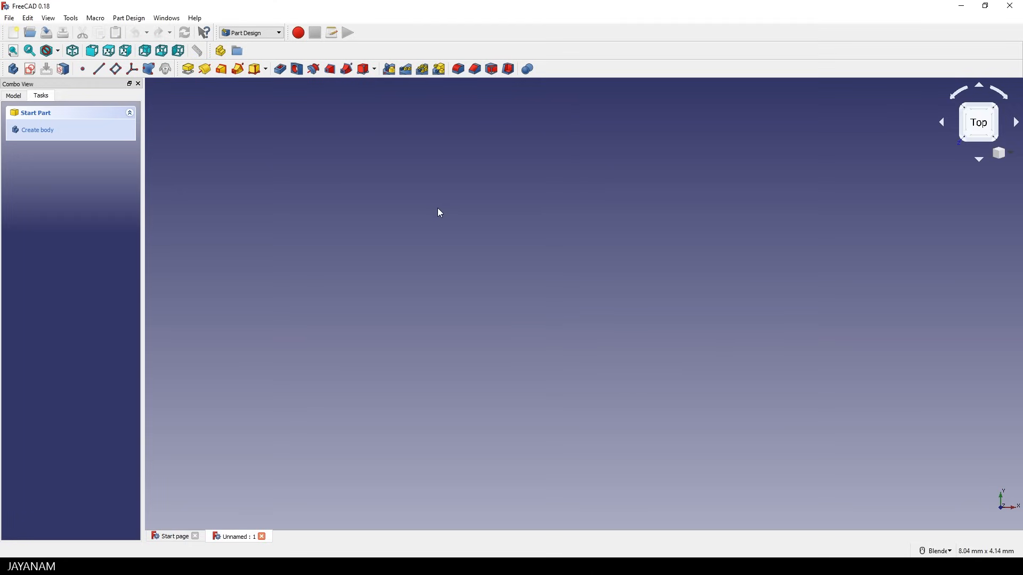
{"action": "mouse_move", "coordinate": [37, 131]}
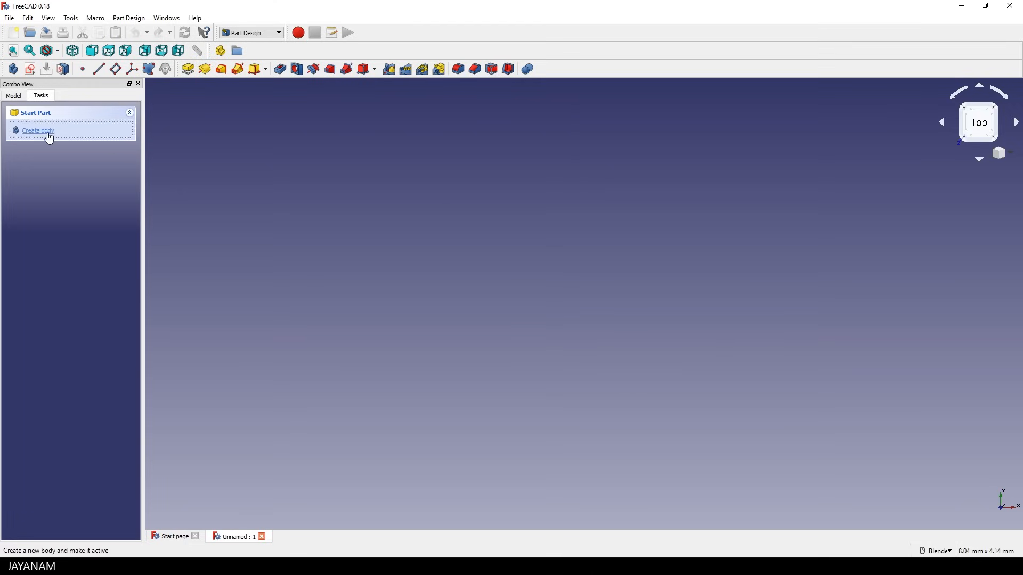
Create a body and a new sketch on XY_Plane, viewed from the top
{"action": "left_click", "coordinate": [37, 130]}
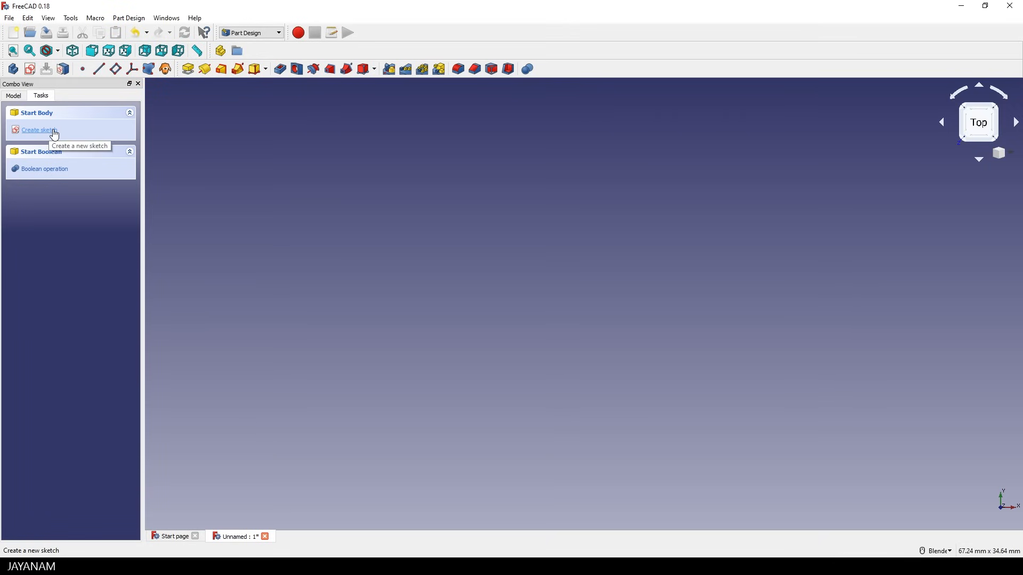
{"action": "left_click", "coordinate": [37, 130]}
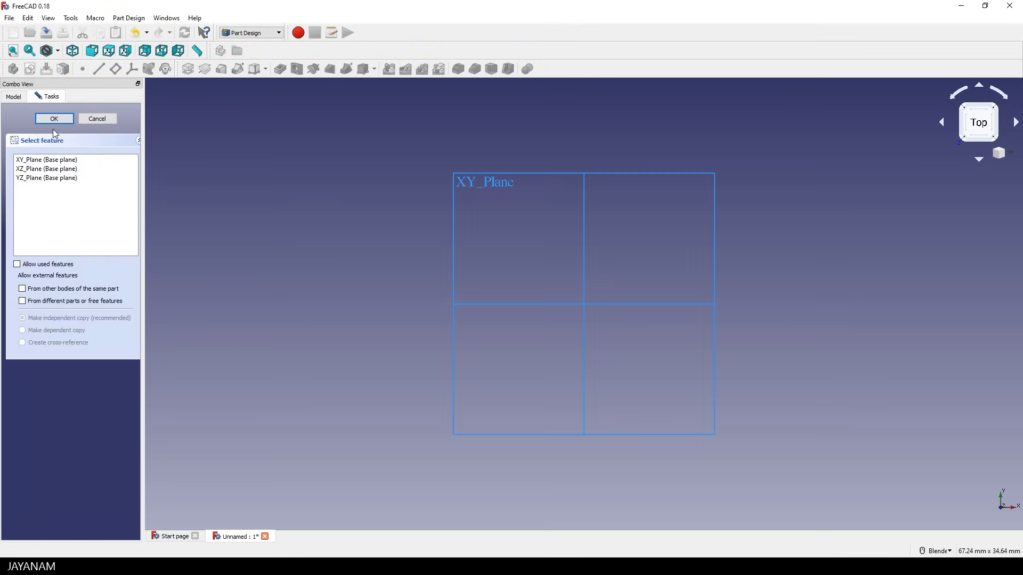
{"action": "mouse_move", "coordinate": [95, 151]}
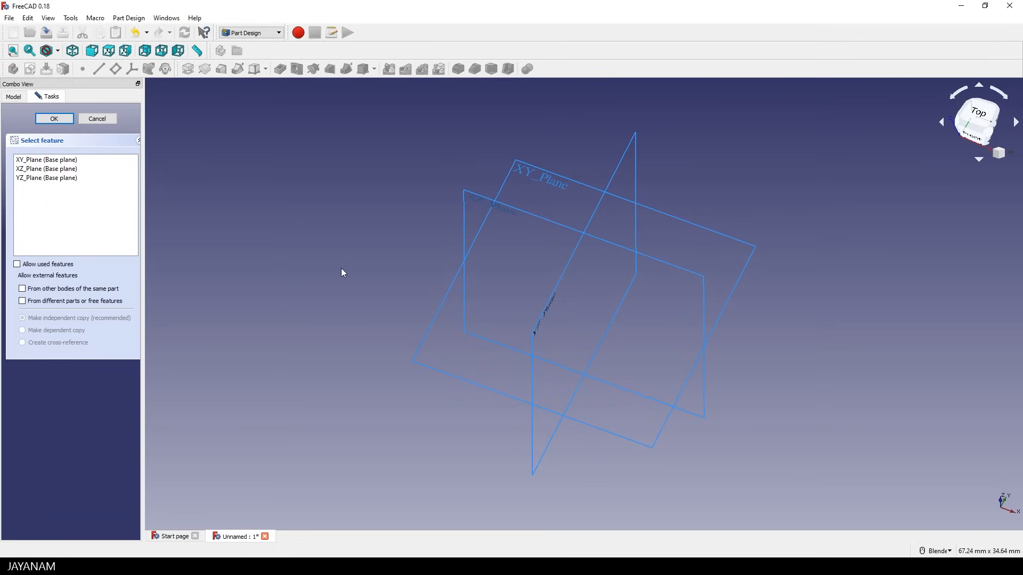
{"action": "left_click", "coordinate": [46, 160]}
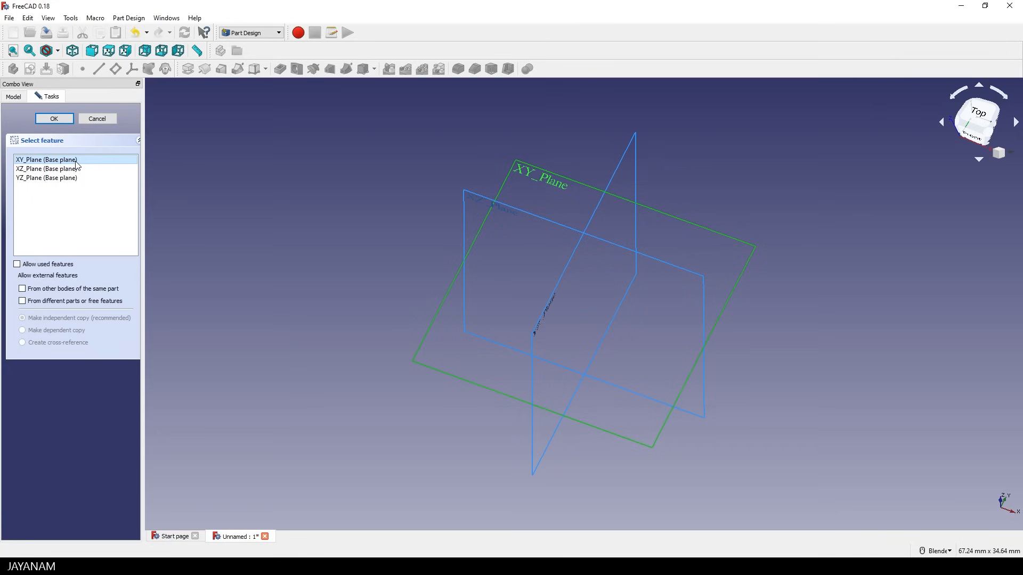
{"action": "mouse_move", "coordinate": [977, 117]}
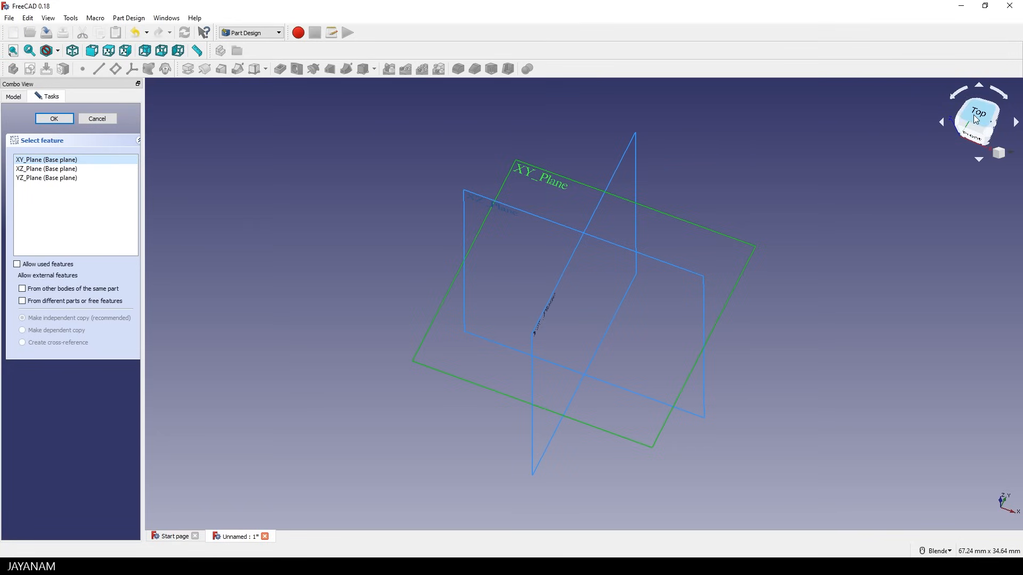
{"action": "left_click", "coordinate": [54, 119]}
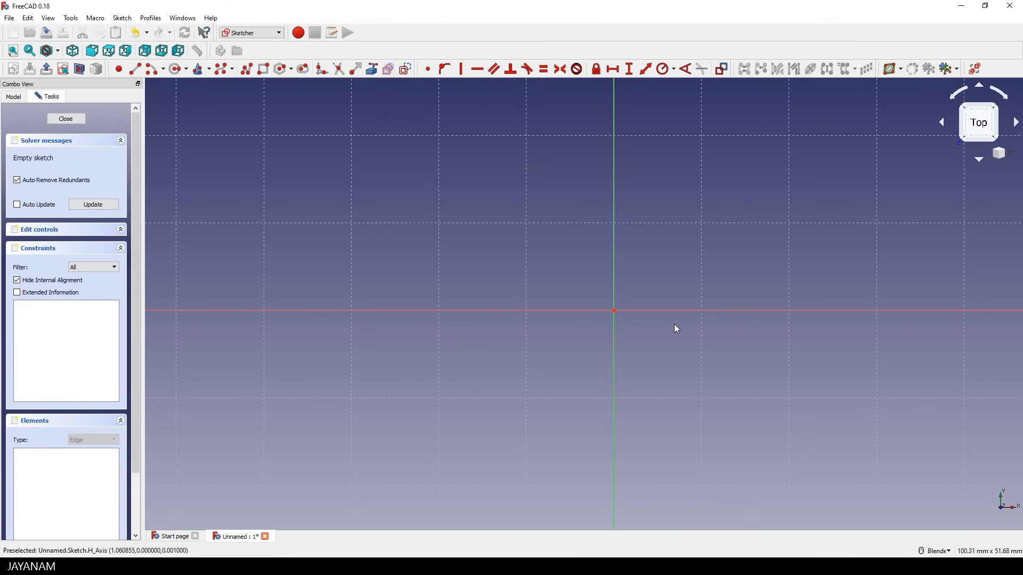
{"action": "scroll", "scroll_direction": "down", "scroll_amount": 3}
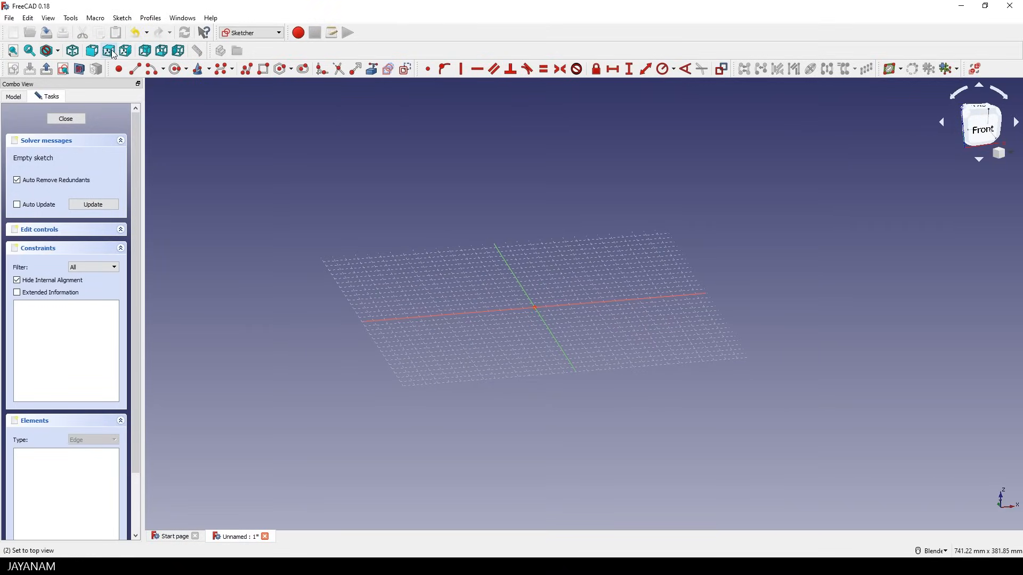
{"action": "left_click", "coordinate": [108, 51]}
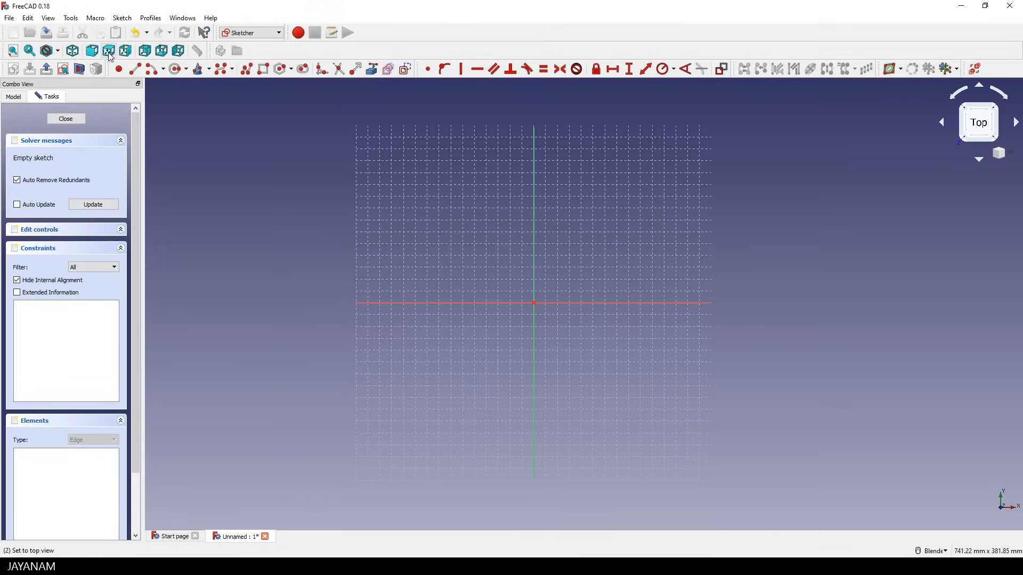
{"action": "mouse_move", "coordinate": [979, 123]}
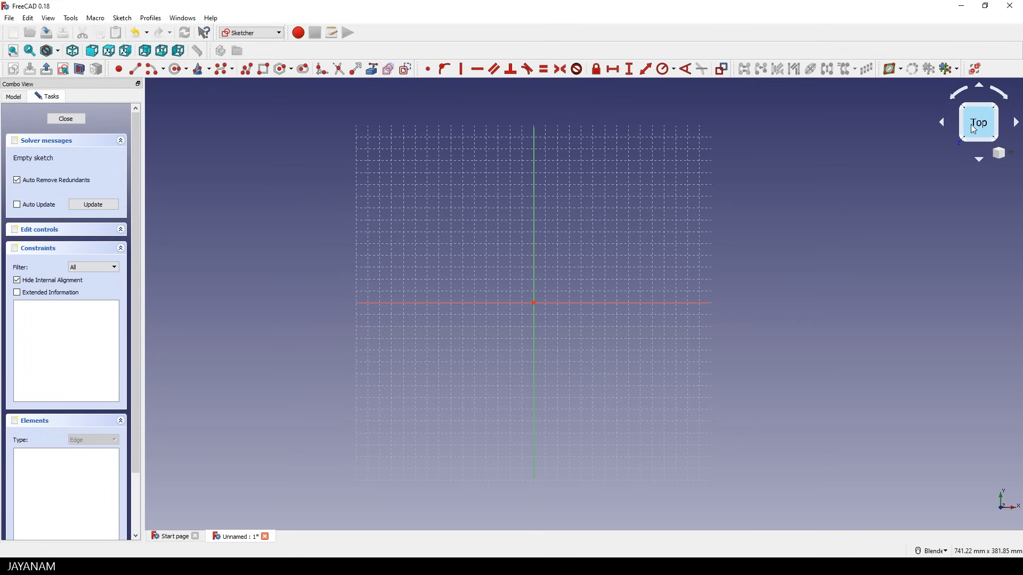
{"action": "mouse_move", "coordinate": [633, 371]}
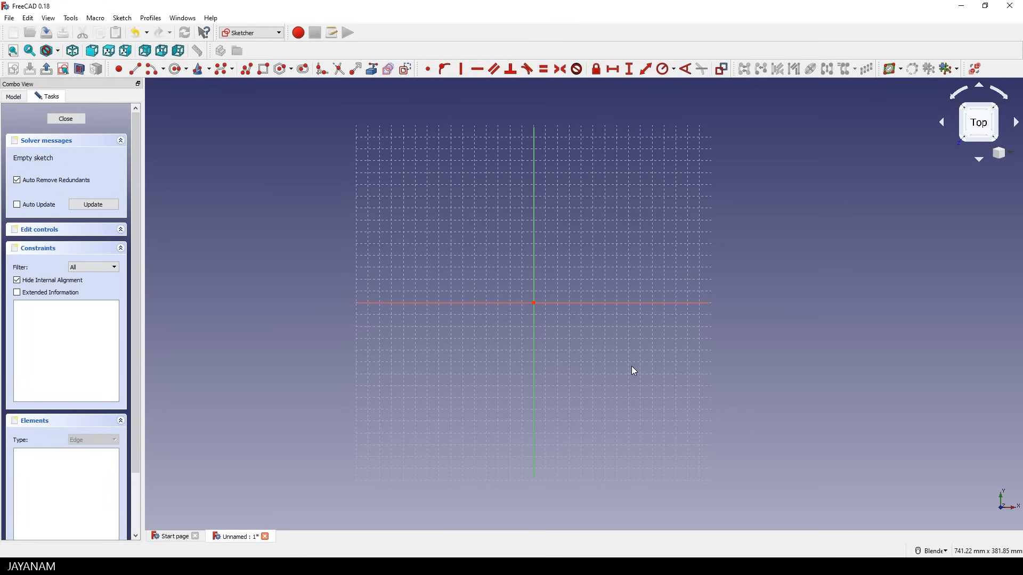
{"action": "scroll", "scroll_direction": "up", "scroll_amount": 3}
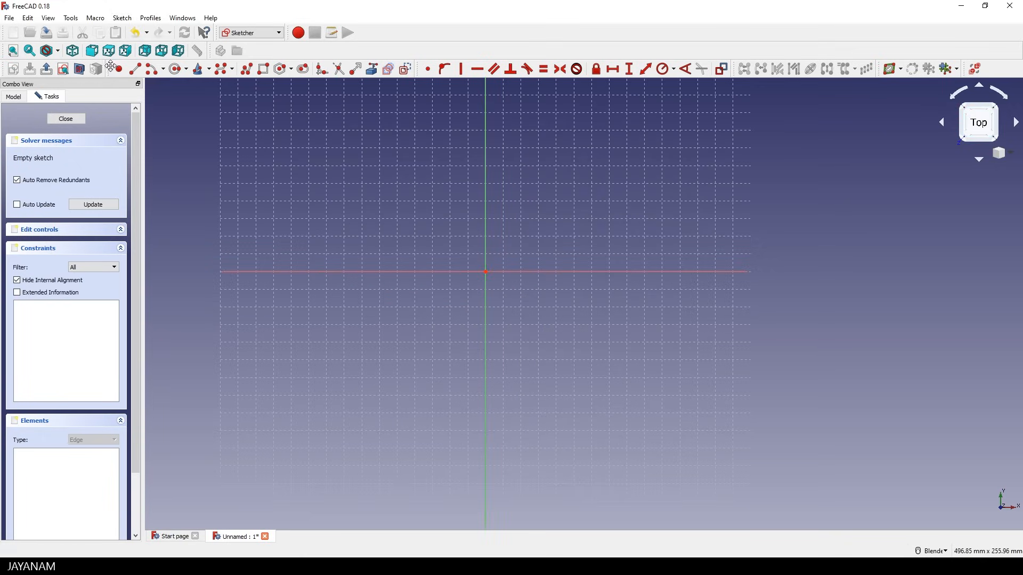
{"action": "mouse_move", "coordinate": [371, 69]}
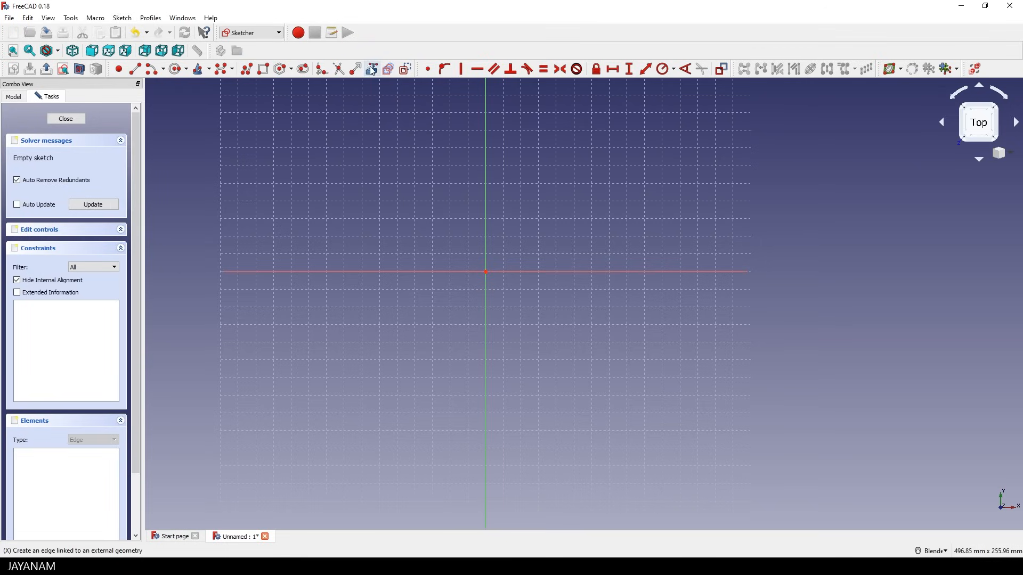
{"action": "mouse_move", "coordinate": [701, 69]}
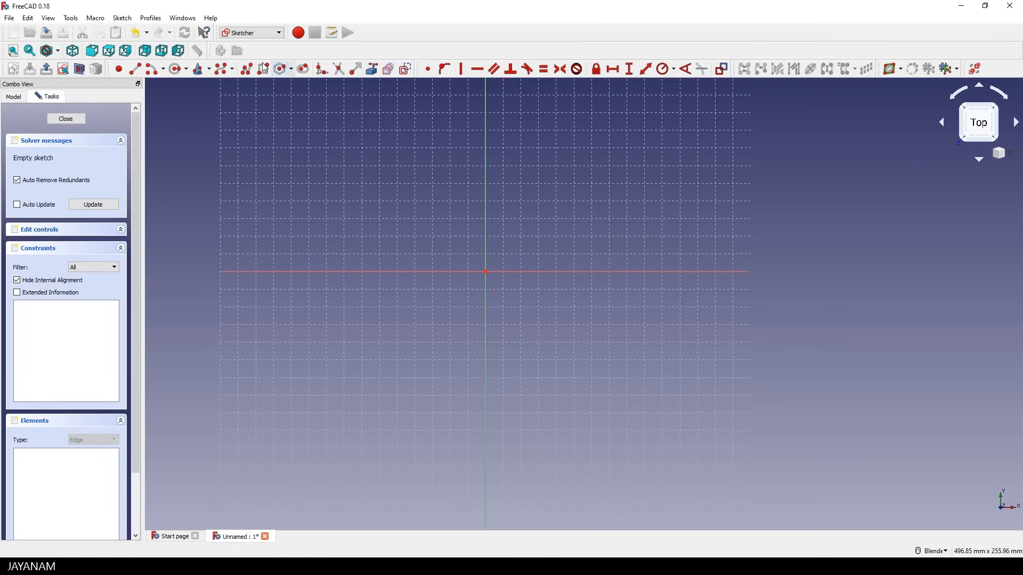
{"action": "mouse_move", "coordinate": [262, 69]}
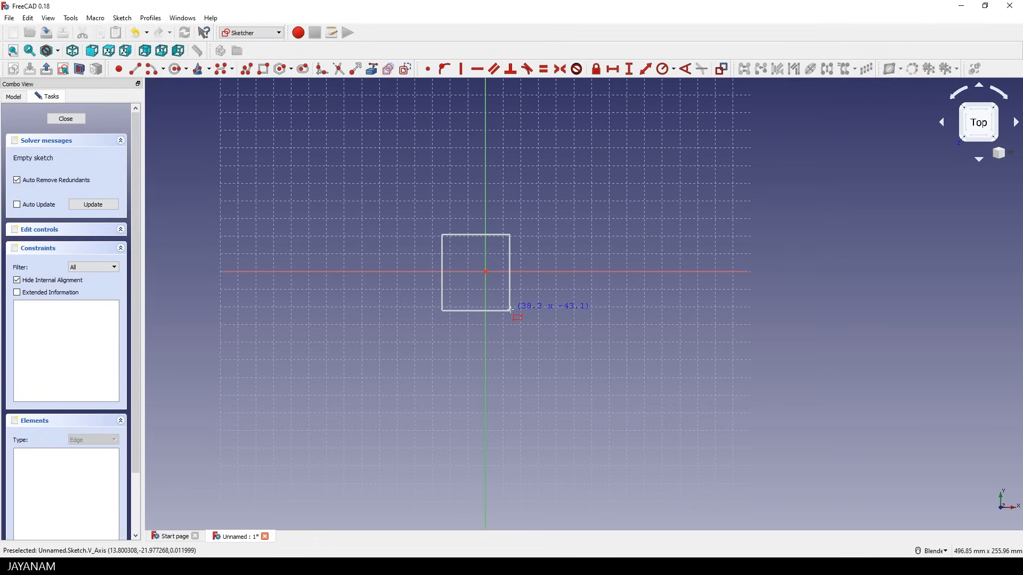
{"action": "mouse_move", "coordinate": [550, 315]}
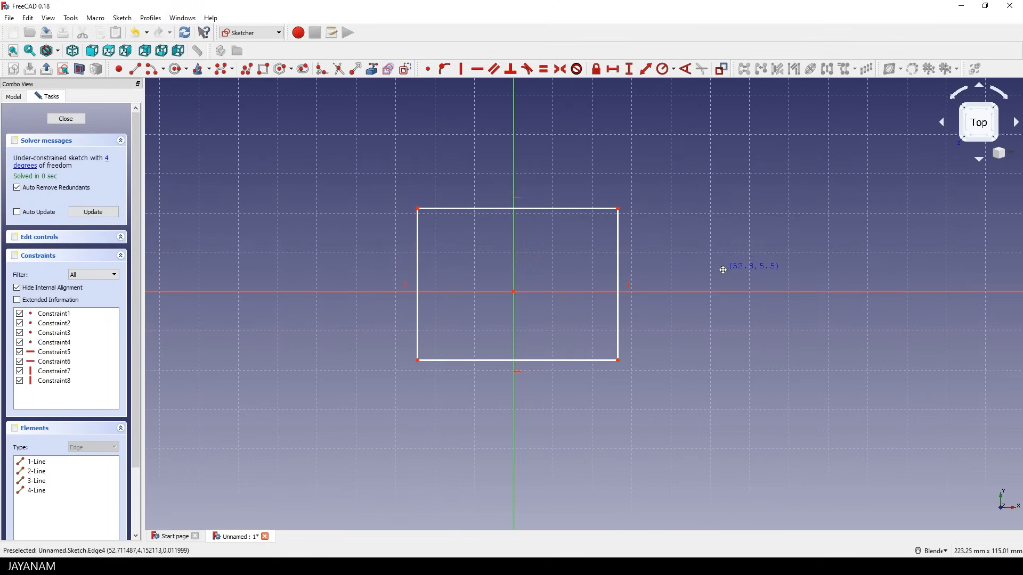
{"action": "mouse_move", "coordinate": [518, 198]}
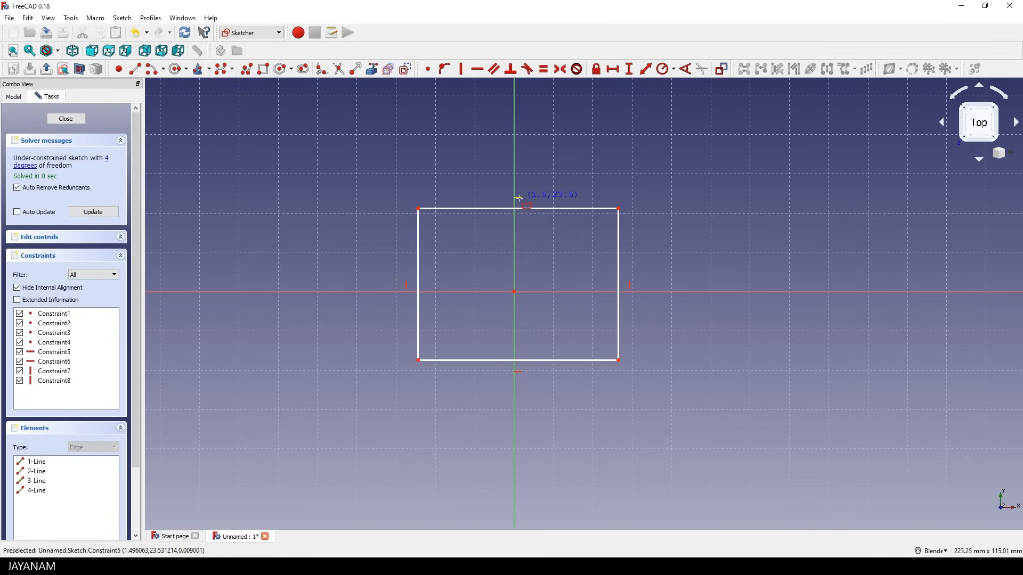
{"action": "mouse_move", "coordinate": [575, 209]}
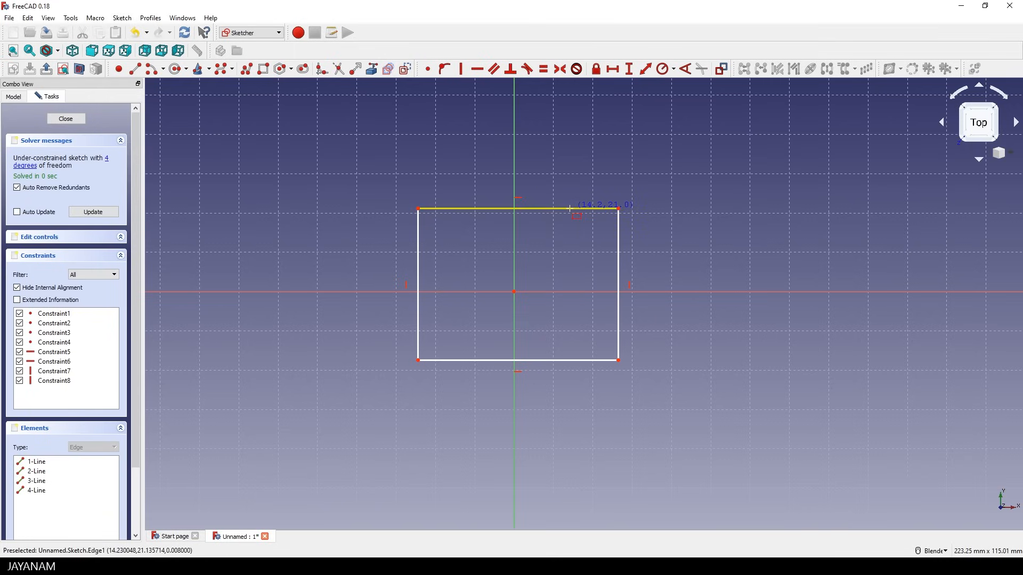
{"action": "mouse_move", "coordinate": [61, 455]}
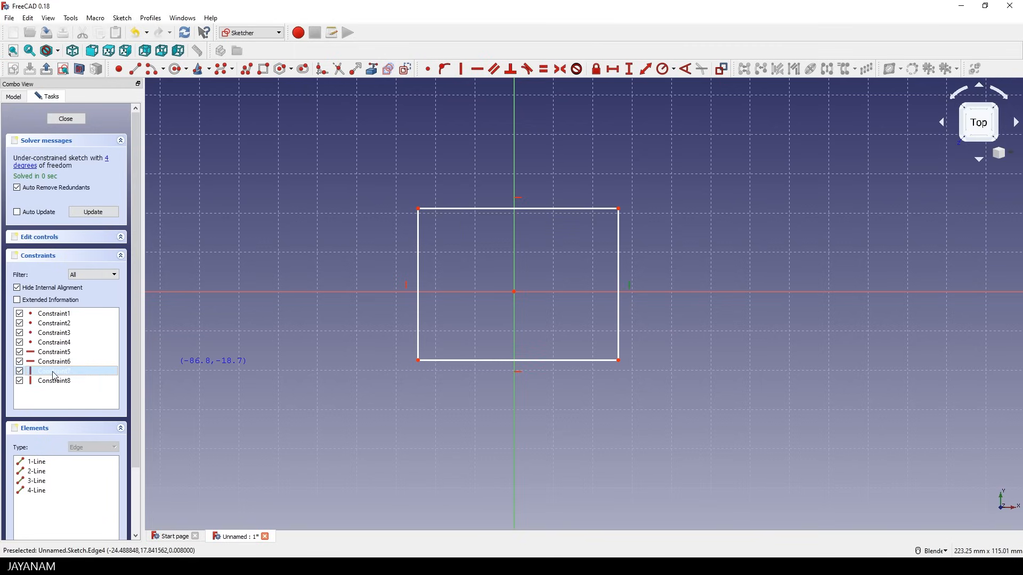
{"action": "mouse_move", "coordinate": [406, 285]}
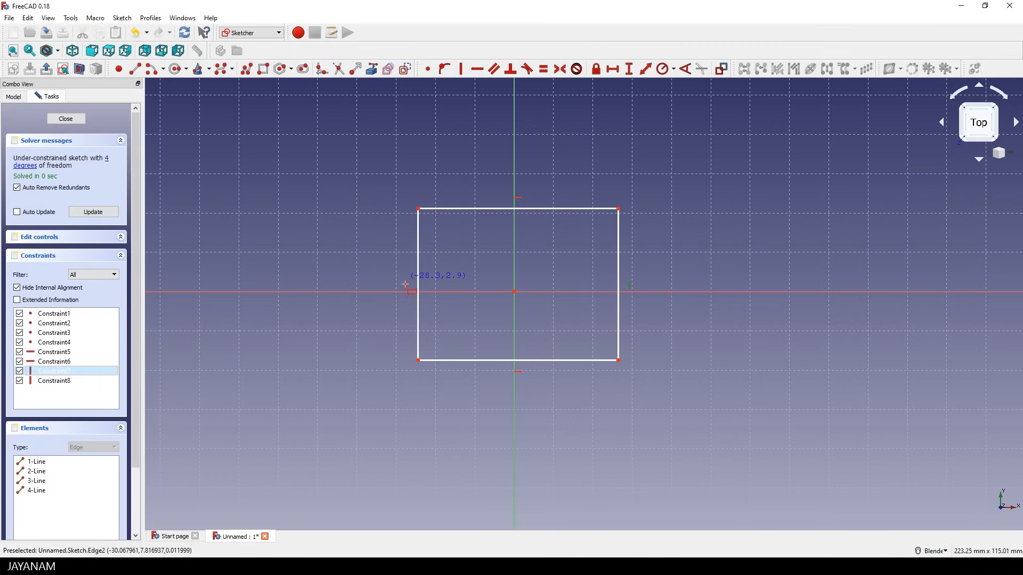
{"action": "mouse_move", "coordinate": [520, 366]}
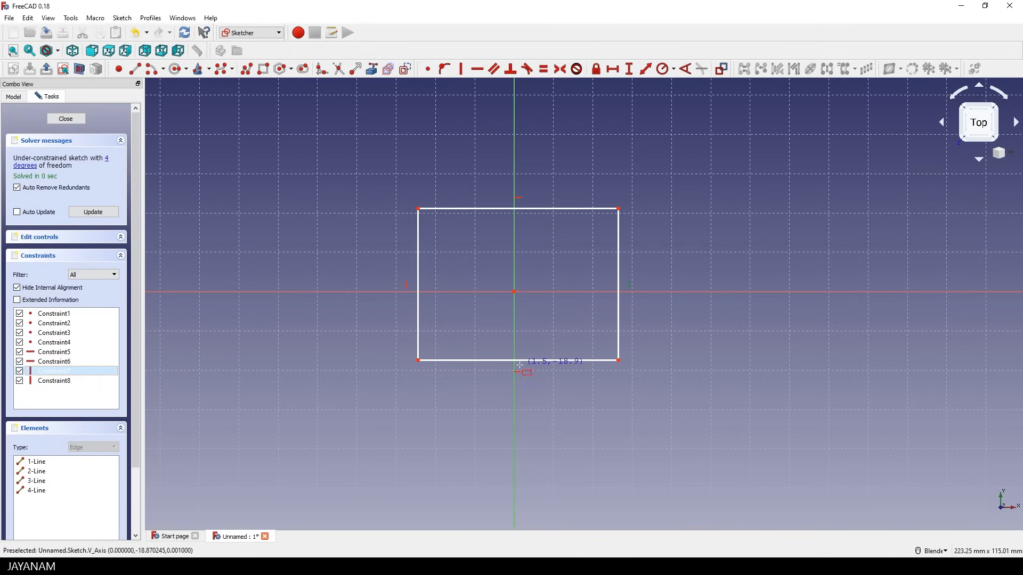
{"action": "mouse_move", "coordinate": [514, 437]}
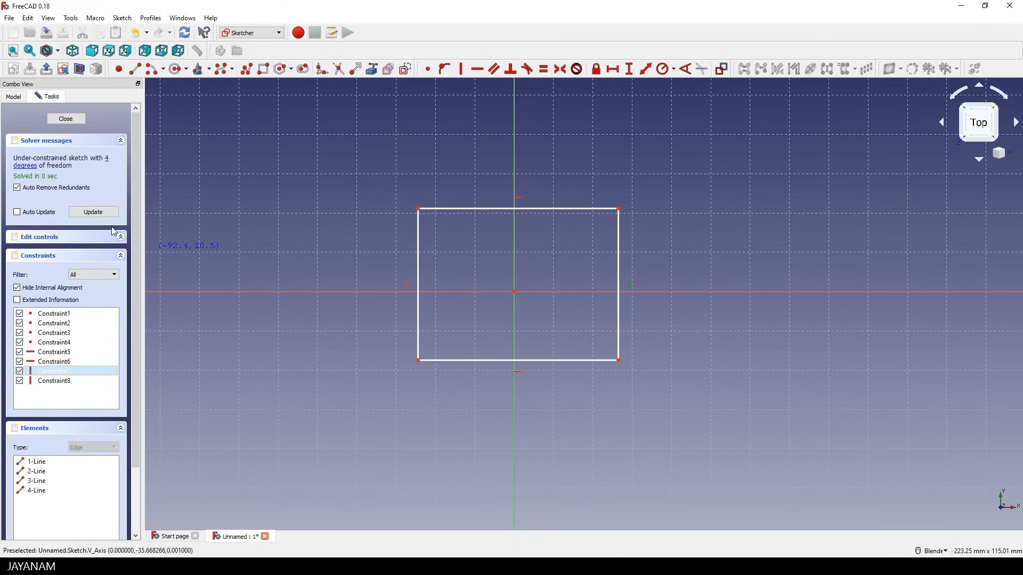
{"action": "mouse_move", "coordinate": [108, 161]}
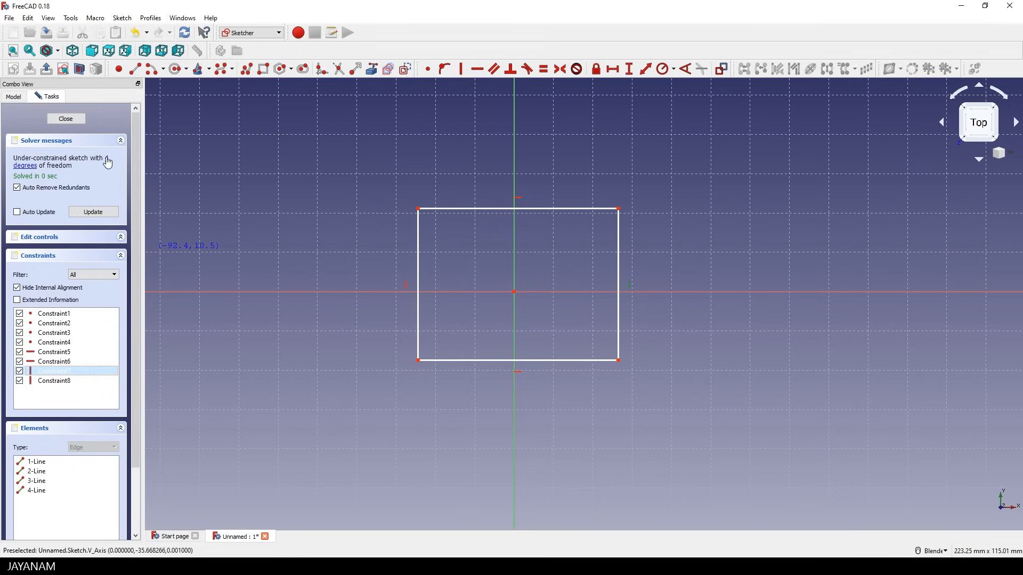
{"action": "left_click", "coordinate": [53, 371]}
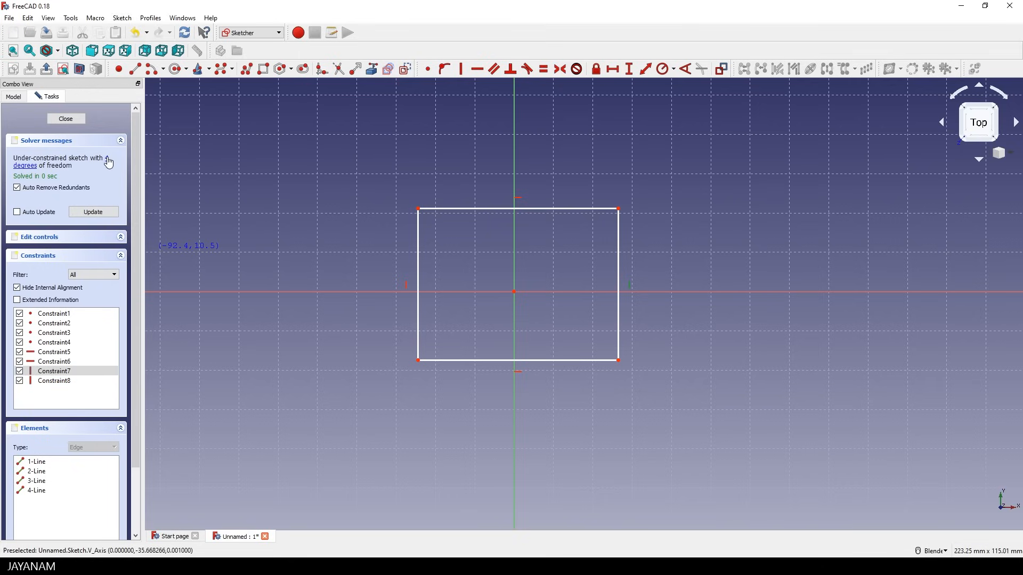
{"action": "mouse_move", "coordinate": [361, 247]}
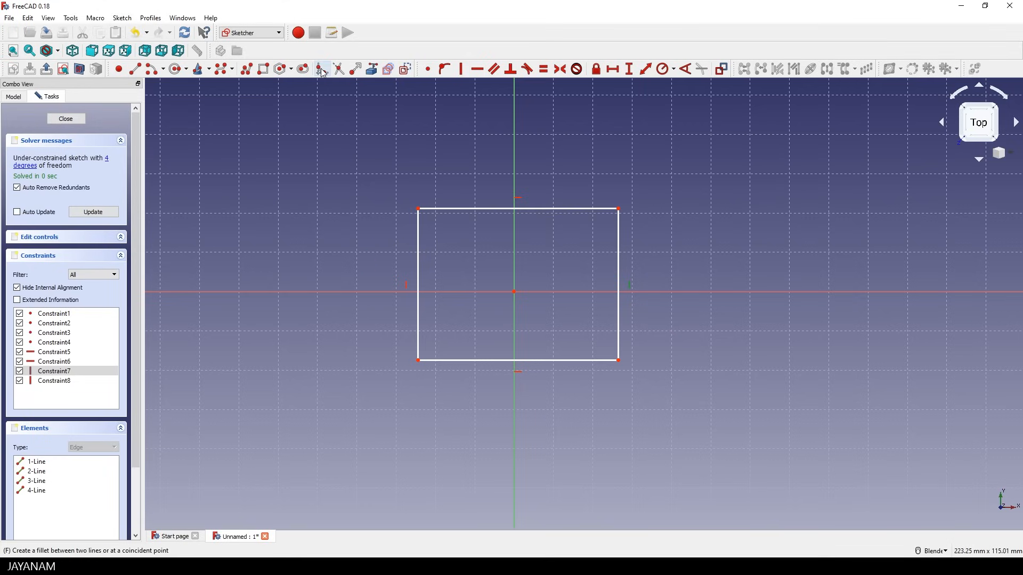
{"action": "mouse_move", "coordinate": [418, 209]}
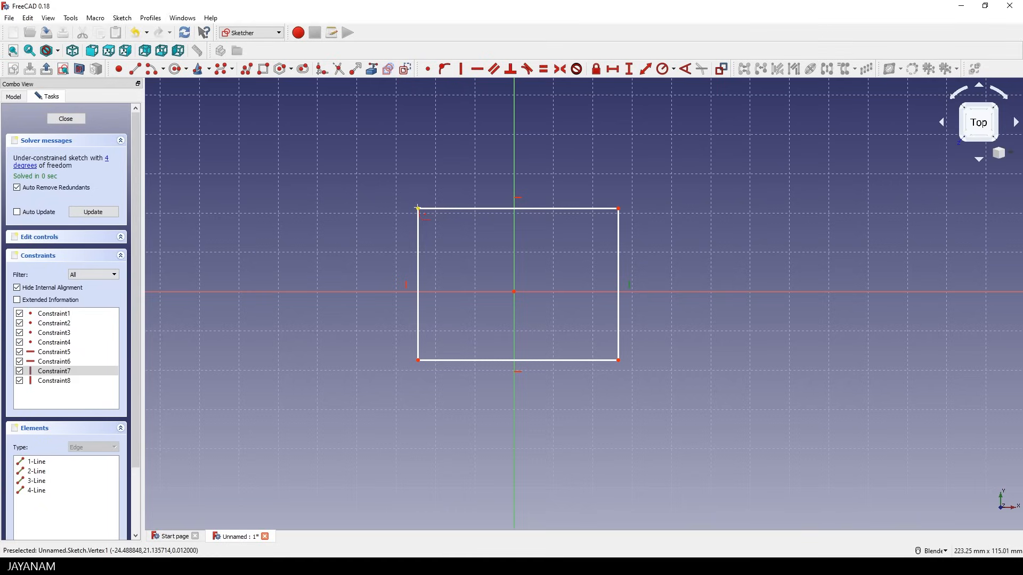
Fillet the rectangle's top-left corner vertex into an arc
{"action": "left_click", "coordinate": [427, 217]}
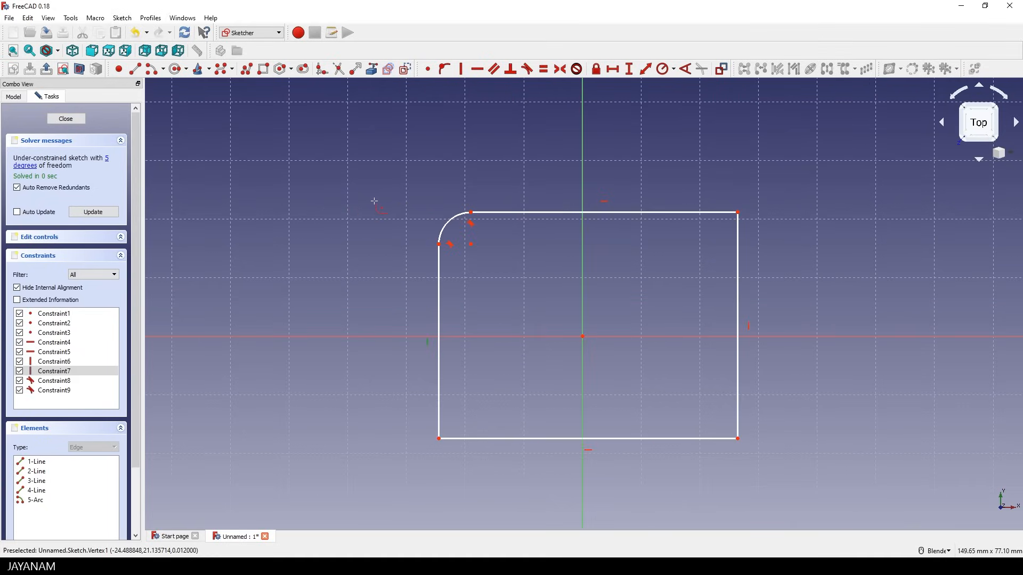
{"action": "mouse_move", "coordinate": [499, 263]}
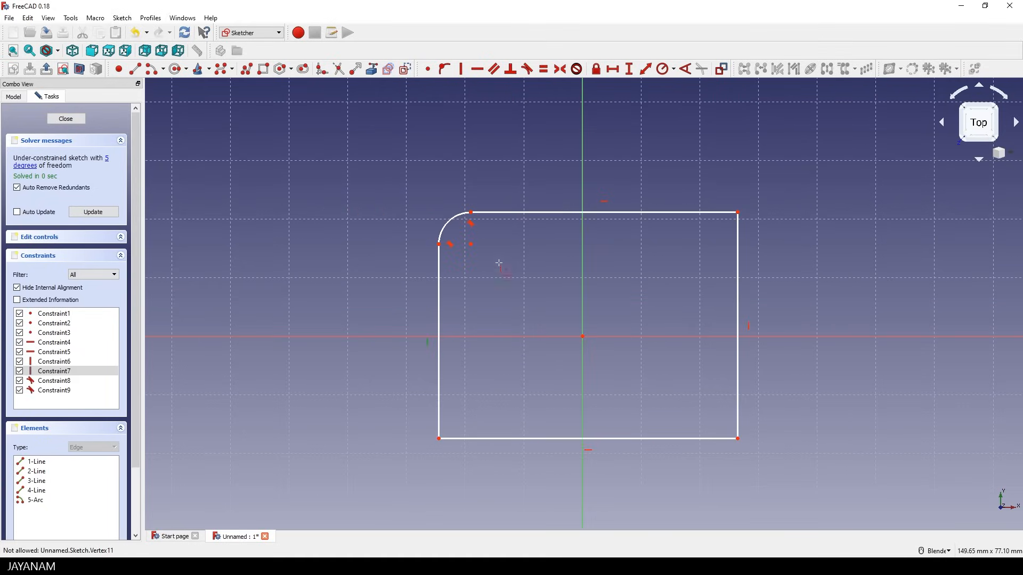
{"action": "mouse_move", "coordinate": [509, 275]}
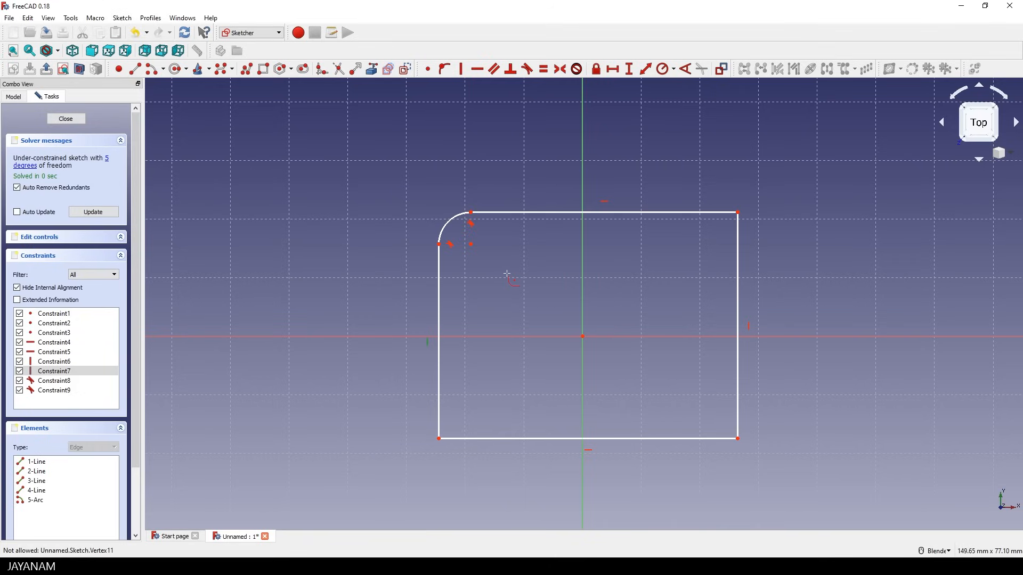
{"action": "mouse_move", "coordinate": [450, 223]}
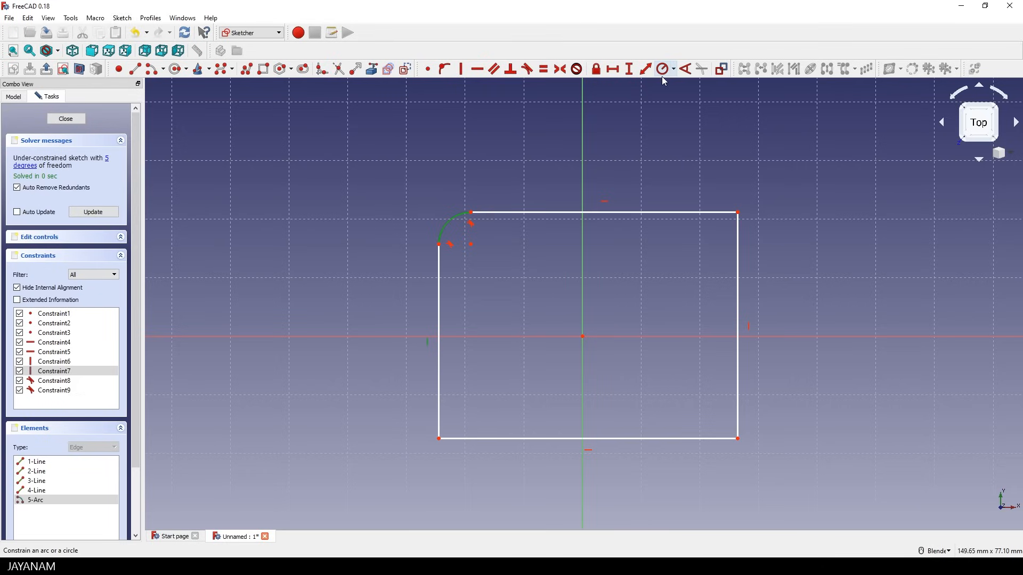
{"action": "mouse_move", "coordinate": [663, 68]}
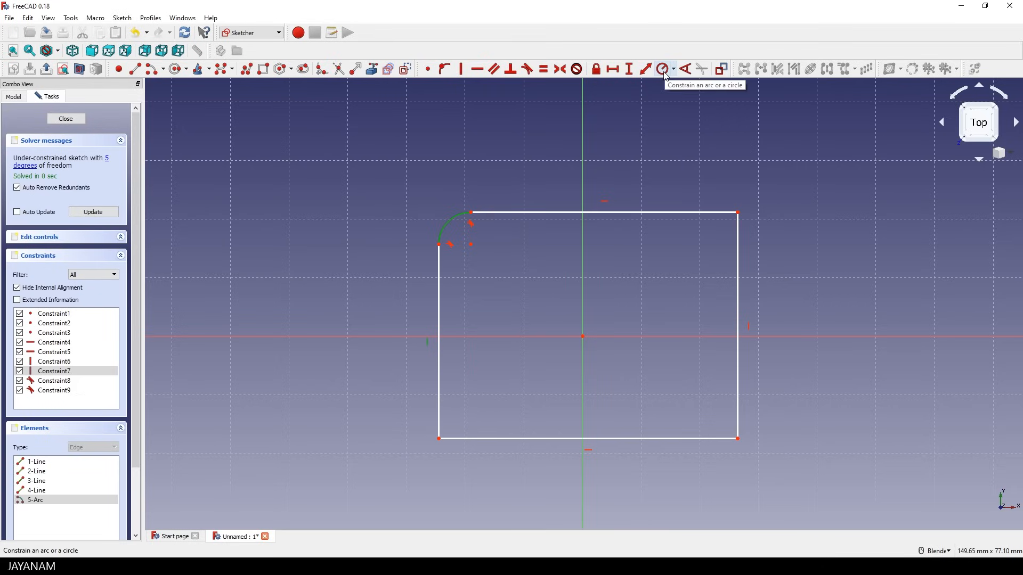
Constrain the top-left corner arc to a 5 mm radius
{"action": "left_click", "coordinate": [661, 69]}
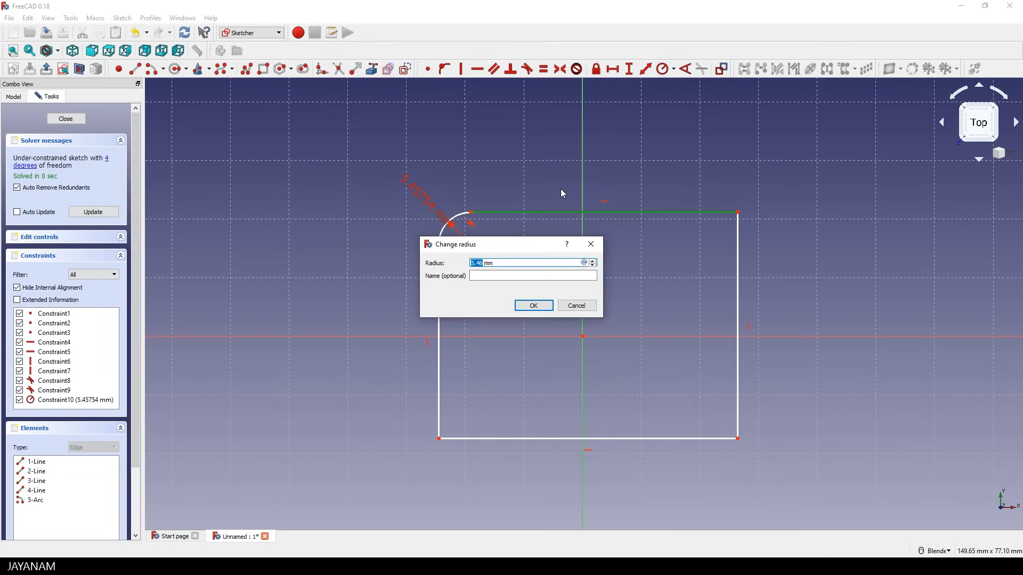
{"action": "type", "text": "5"}
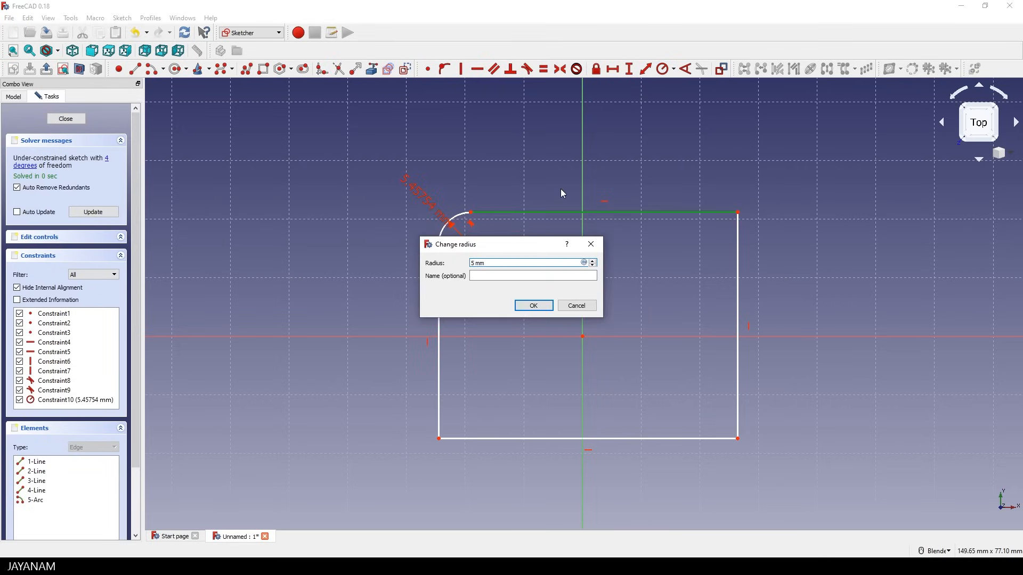
{"action": "left_click", "coordinate": [532, 305]}
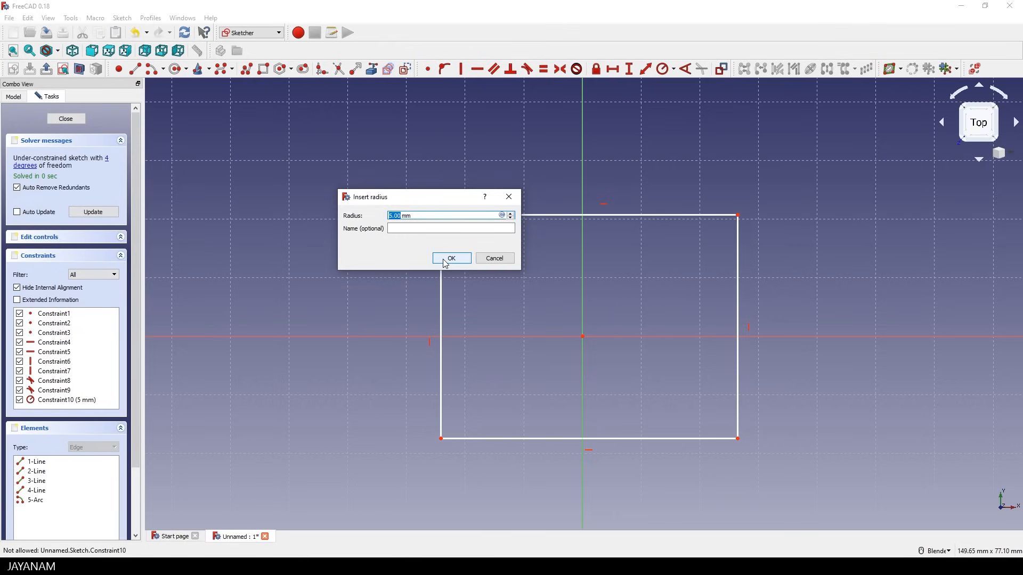
{"action": "left_click", "coordinate": [451, 258]}
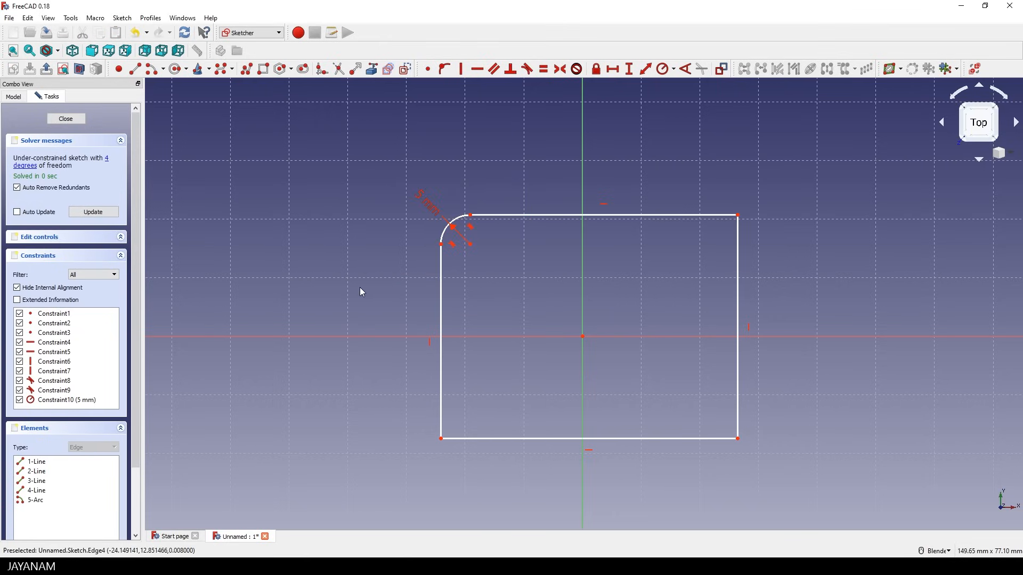
{"action": "mouse_move", "coordinate": [738, 217]}
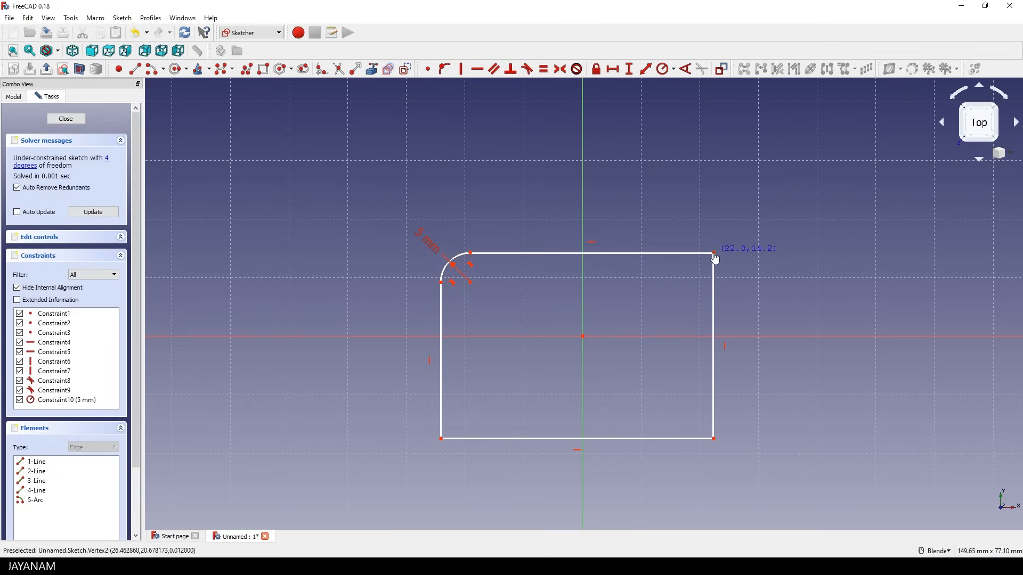
Give the rectangle's top edge a 40 mm horizontal distance constraint
{"action": "left_click", "coordinate": [591, 253]}
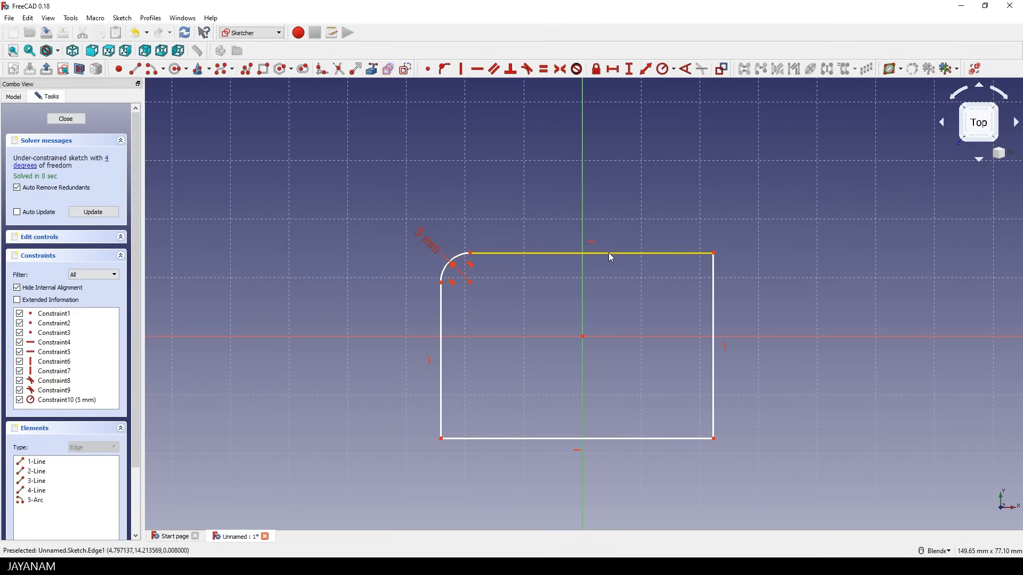
{"action": "mouse_move", "coordinate": [617, 255]}
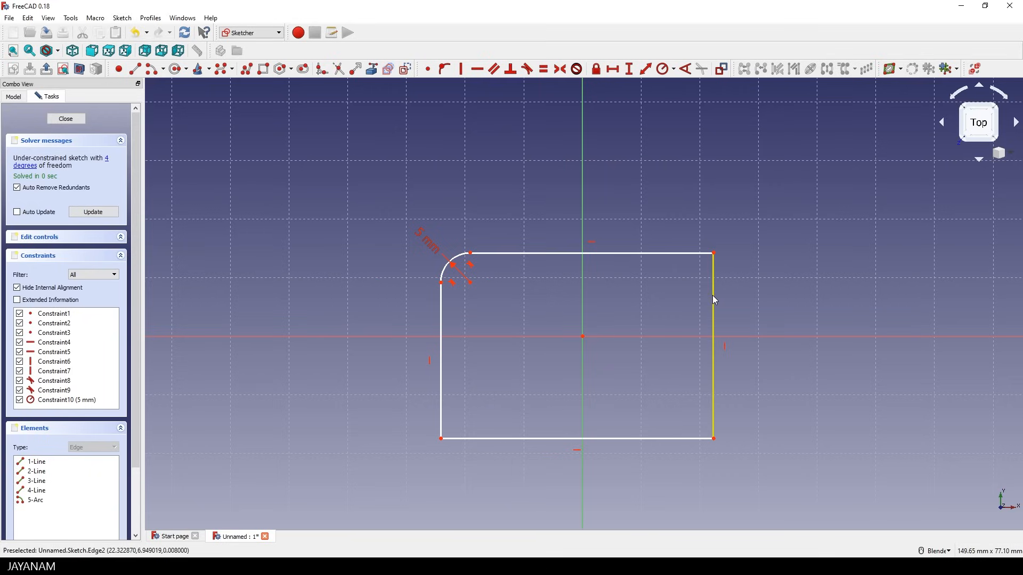
{"action": "mouse_move", "coordinate": [658, 349]}
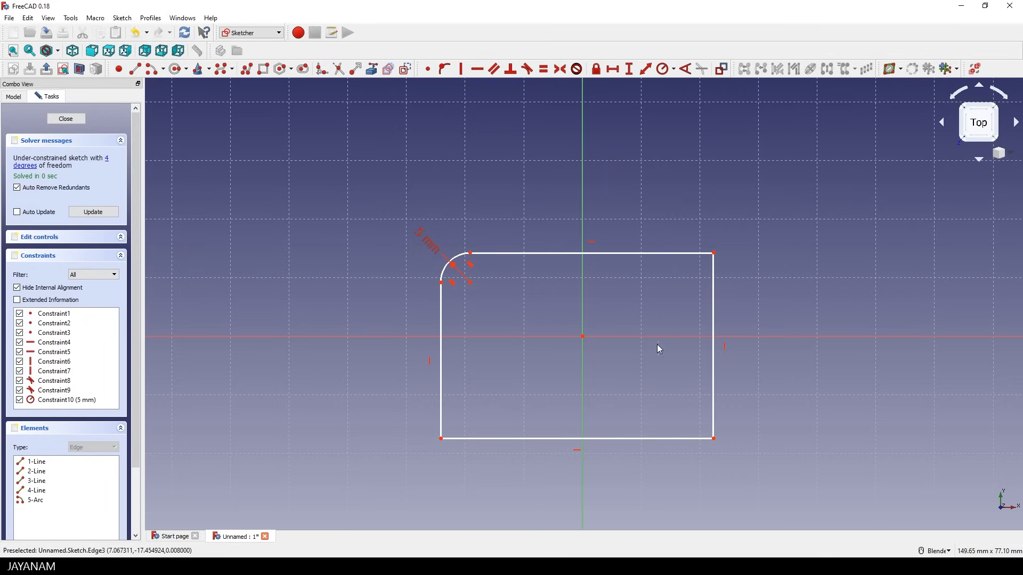
{"action": "mouse_move", "coordinate": [600, 249]}
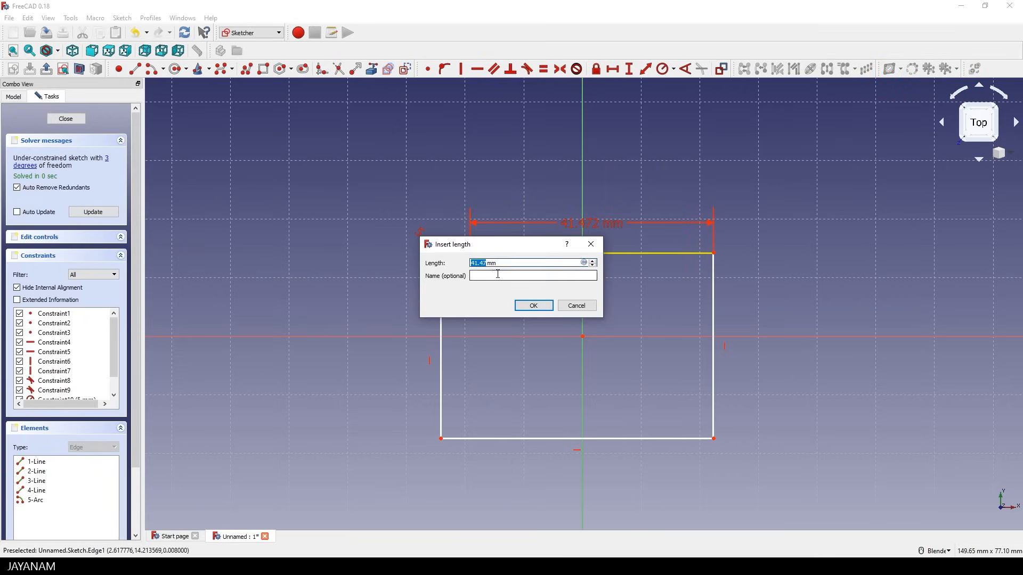
{"action": "type", "text": "40"}
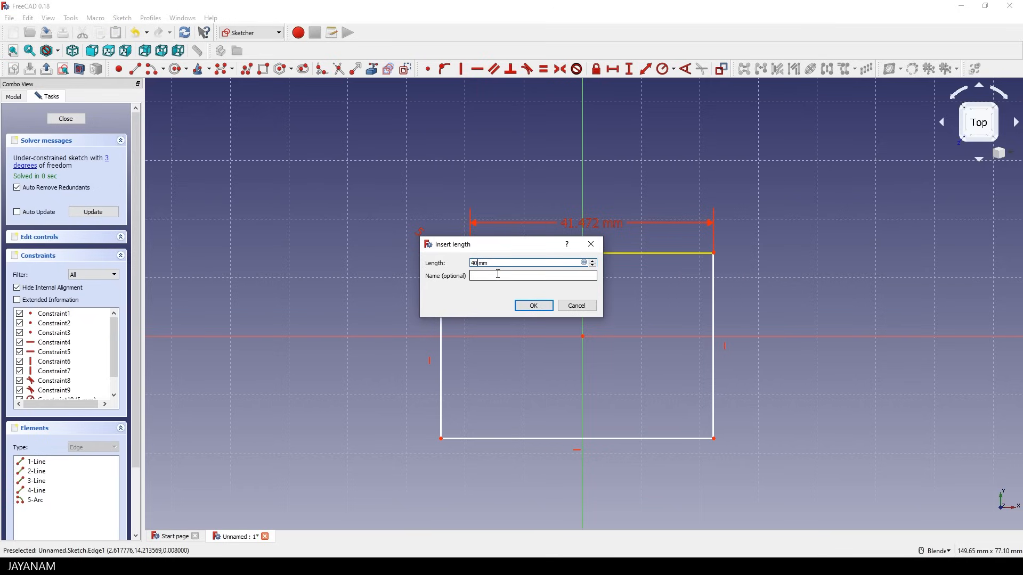
{"action": "left_click", "coordinate": [532, 306]}
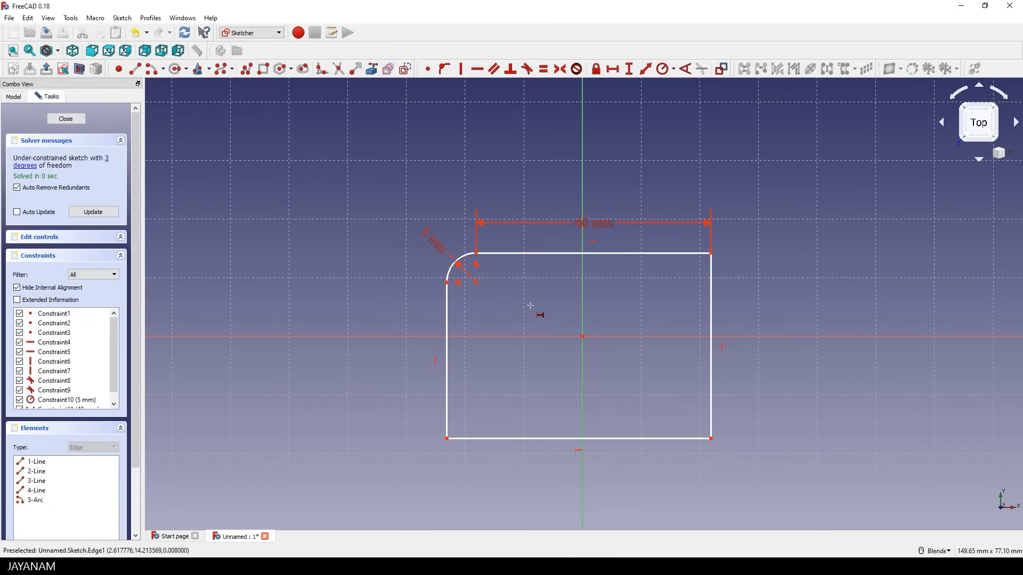
{"action": "mouse_move", "coordinate": [629, 69]}
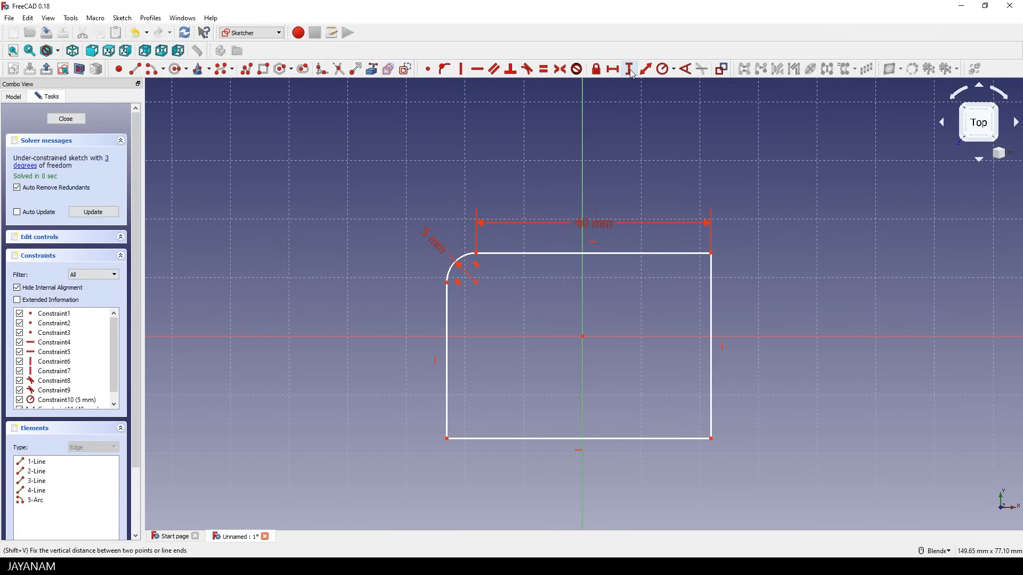
{"action": "mouse_move", "coordinate": [711, 306]}
{"action": "type", "text": "30"}
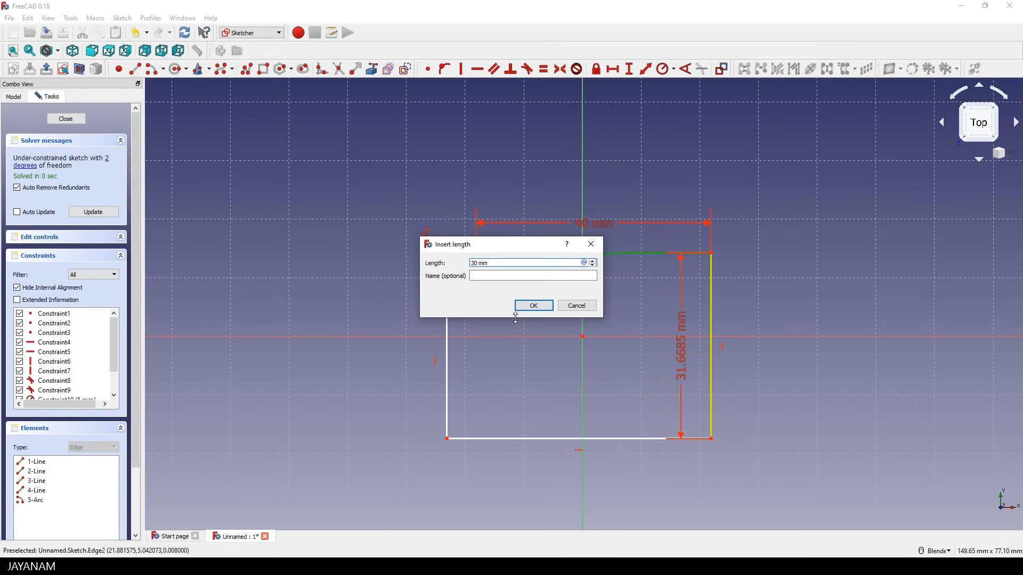
Confirm a 30 mm vertical distance on the rectangle's right edge
{"action": "left_click", "coordinate": [532, 305]}
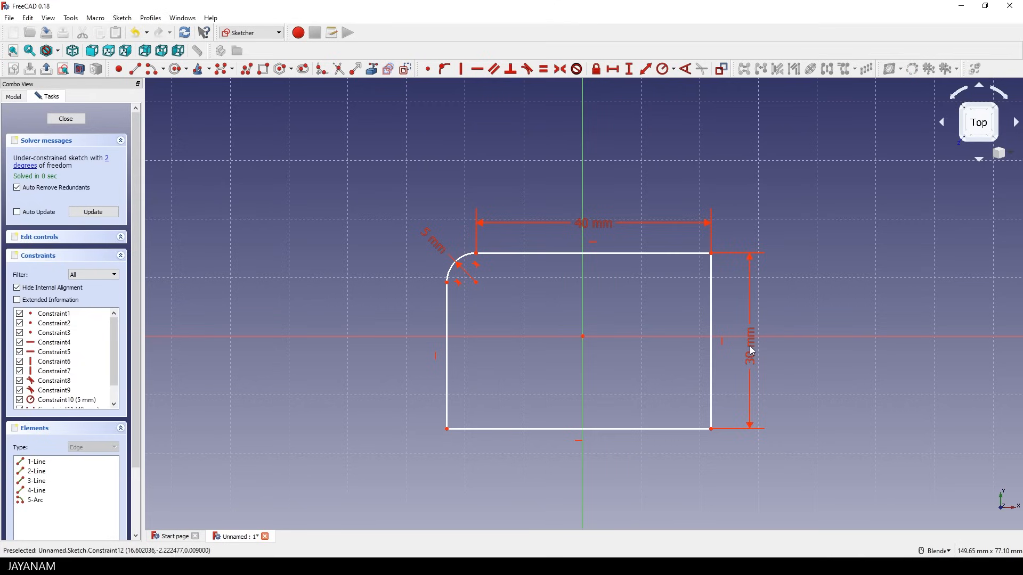
{"action": "mouse_move", "coordinate": [672, 274]}
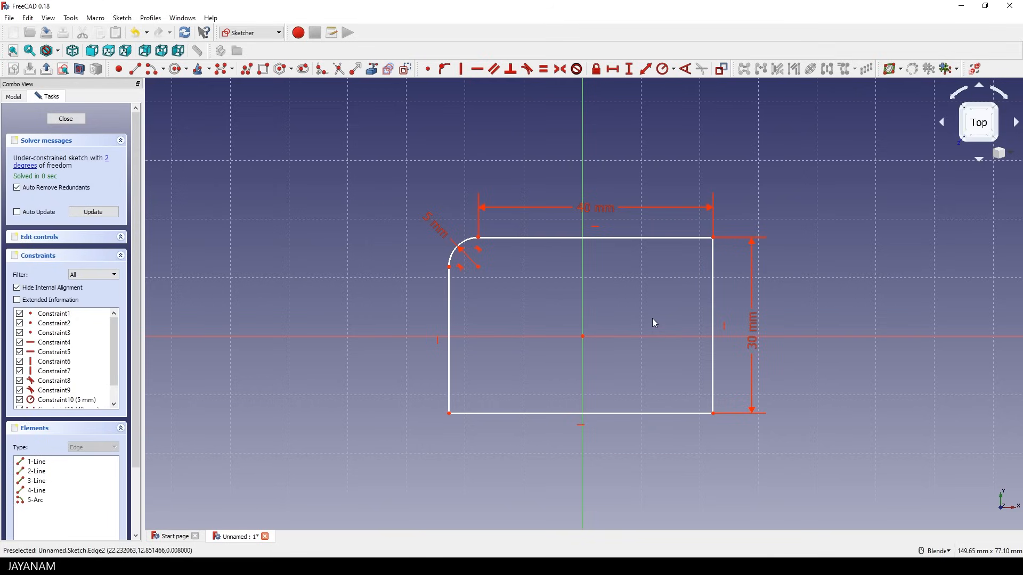
{"action": "mouse_move", "coordinate": [462, 425]}
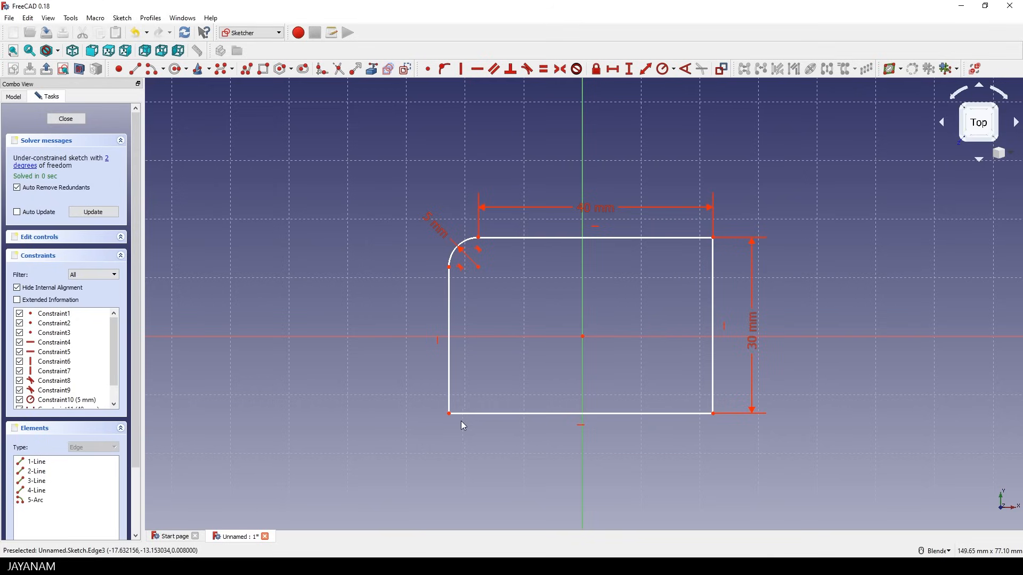
{"action": "mouse_move", "coordinate": [111, 161]}
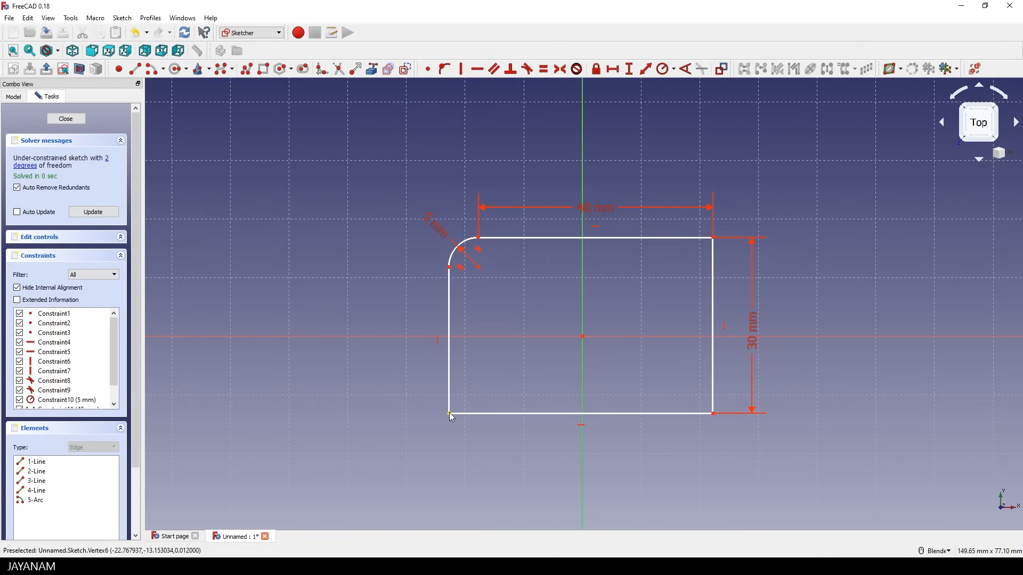
{"action": "mouse_move", "coordinate": [711, 427]}
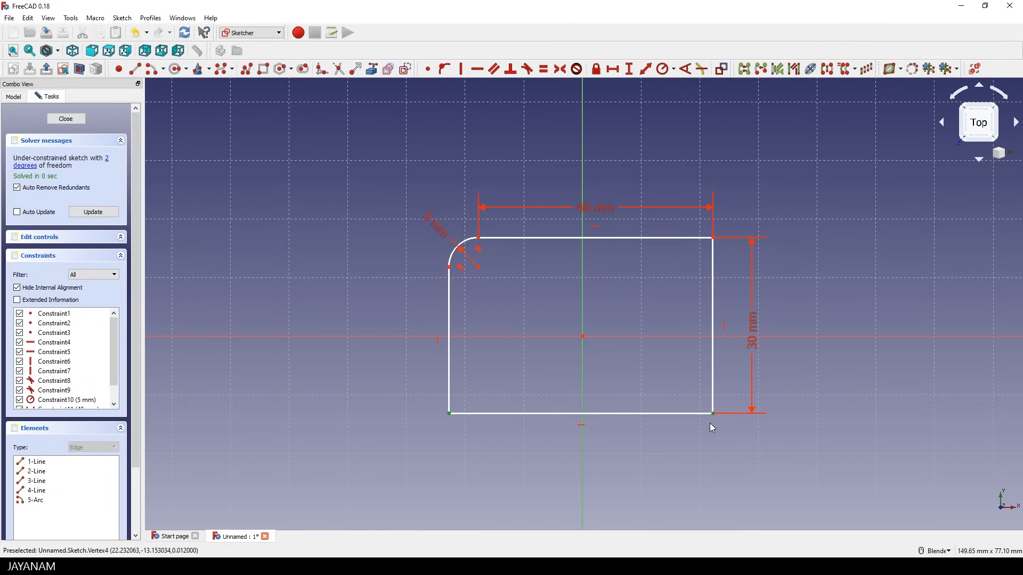
{"action": "mouse_move", "coordinate": [671, 350]}
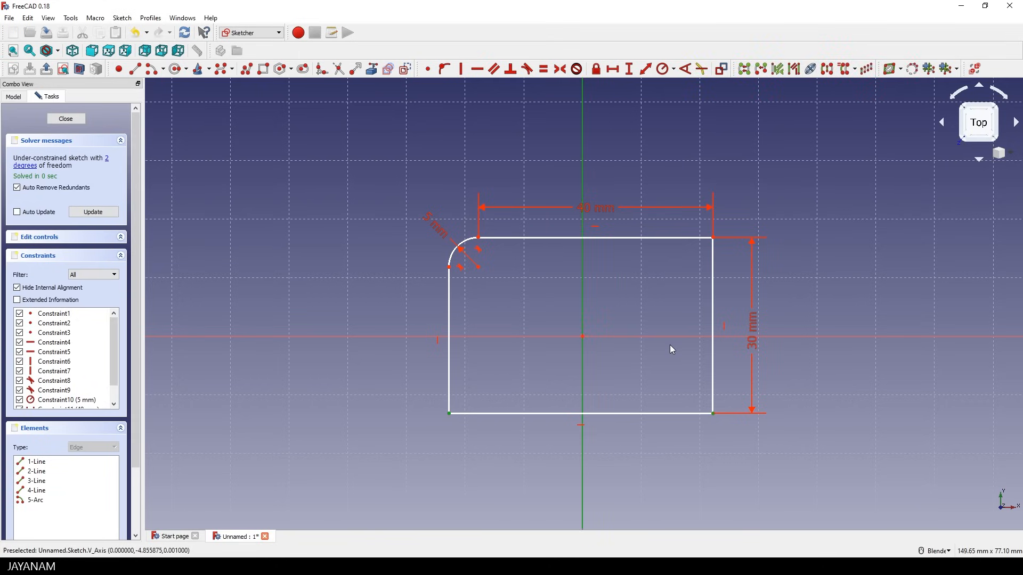
{"action": "mouse_move", "coordinate": [604, 105]}
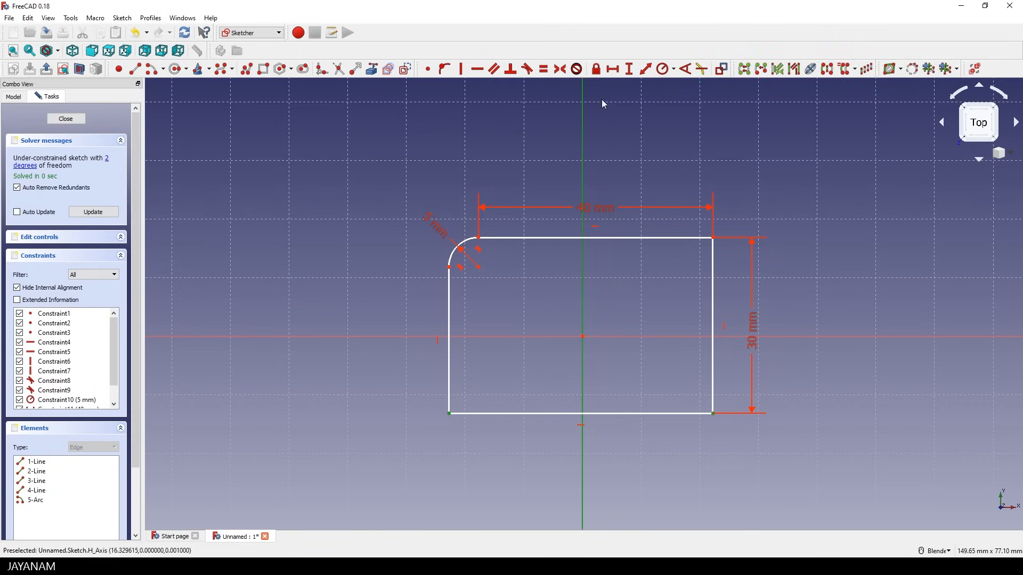
Add a symmetry constraint centring the bottom corners on the vertical axis
{"action": "left_click", "coordinate": [541, 69]}
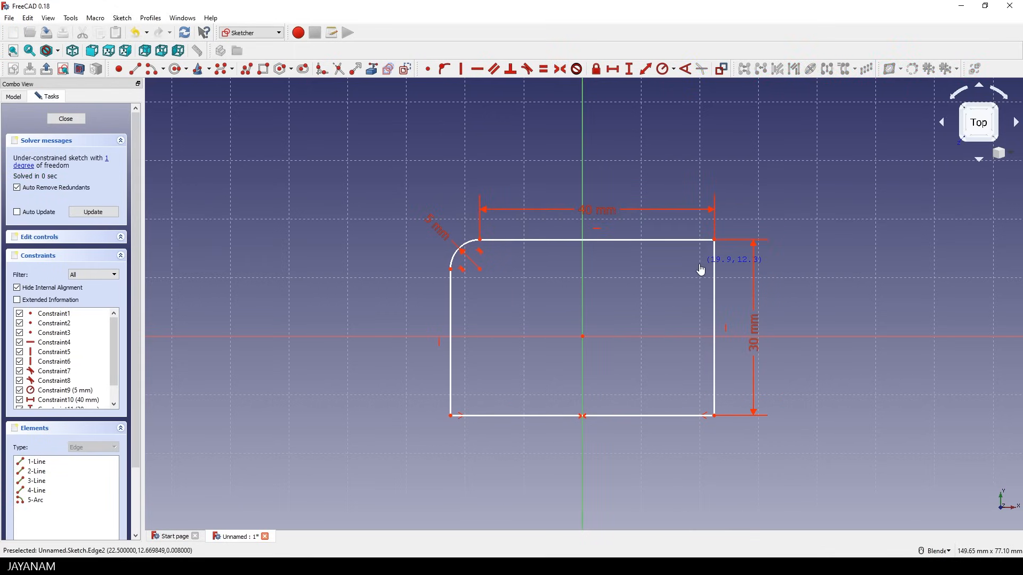
{"action": "mouse_move", "coordinate": [714, 243]}
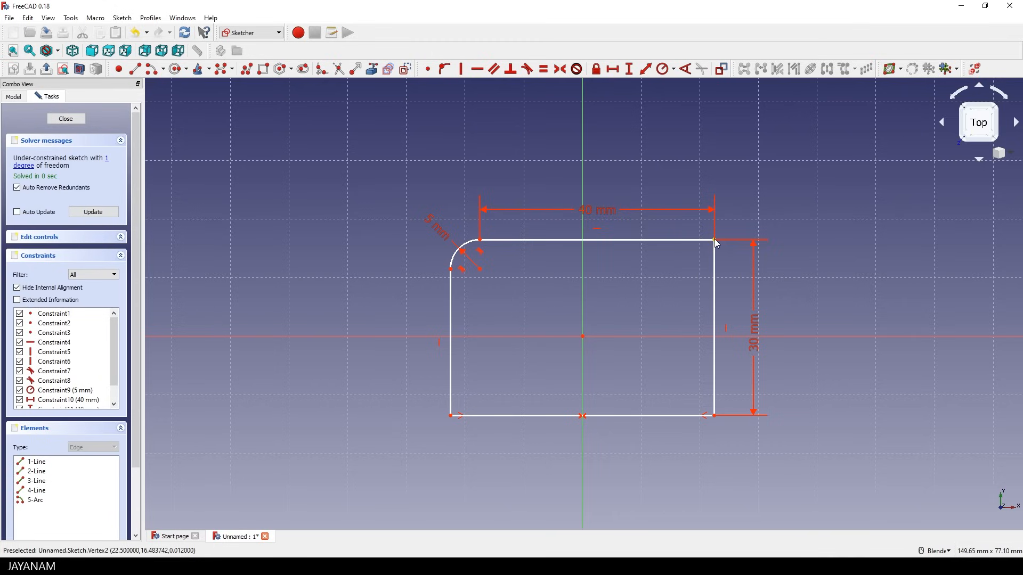
{"action": "mouse_move", "coordinate": [716, 419]}
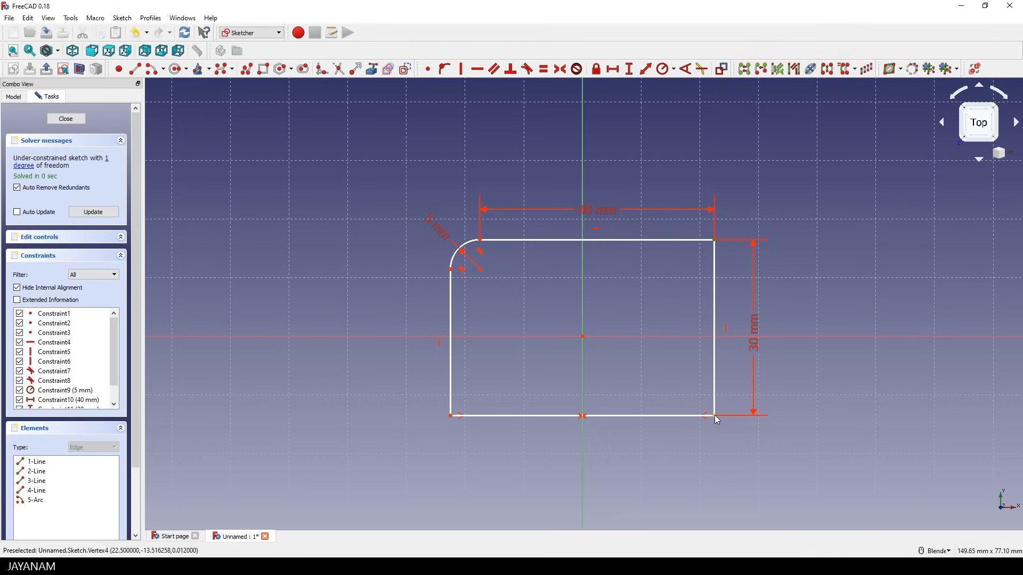
{"action": "mouse_move", "coordinate": [643, 339]}
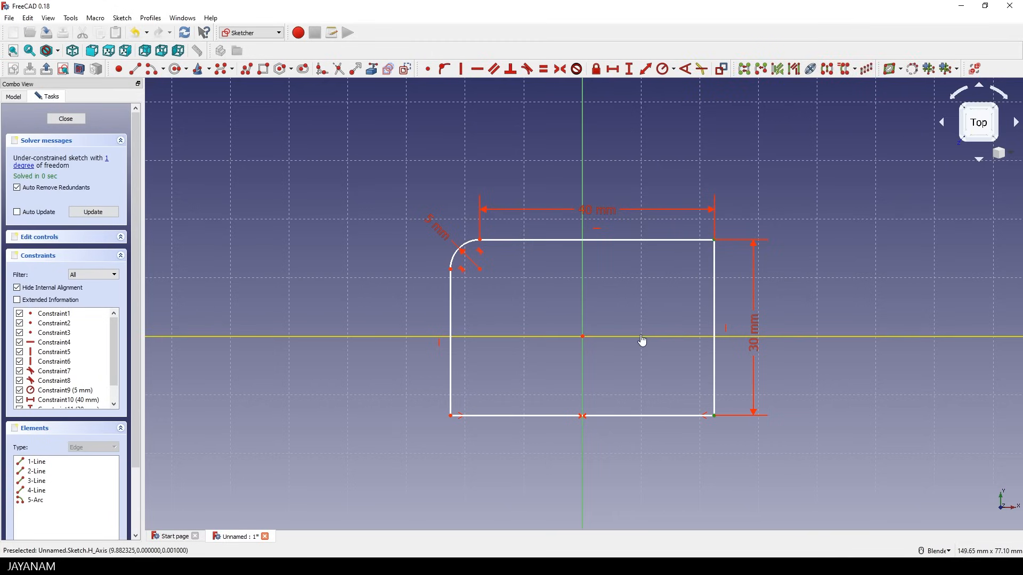
{"action": "mouse_move", "coordinate": [651, 294]}
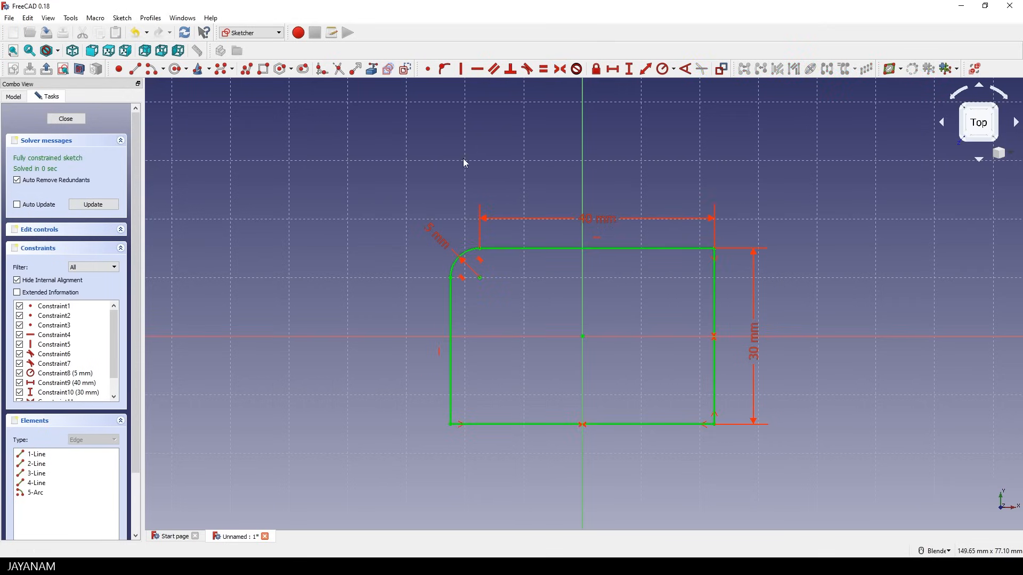
{"action": "mouse_move", "coordinate": [414, 367]}
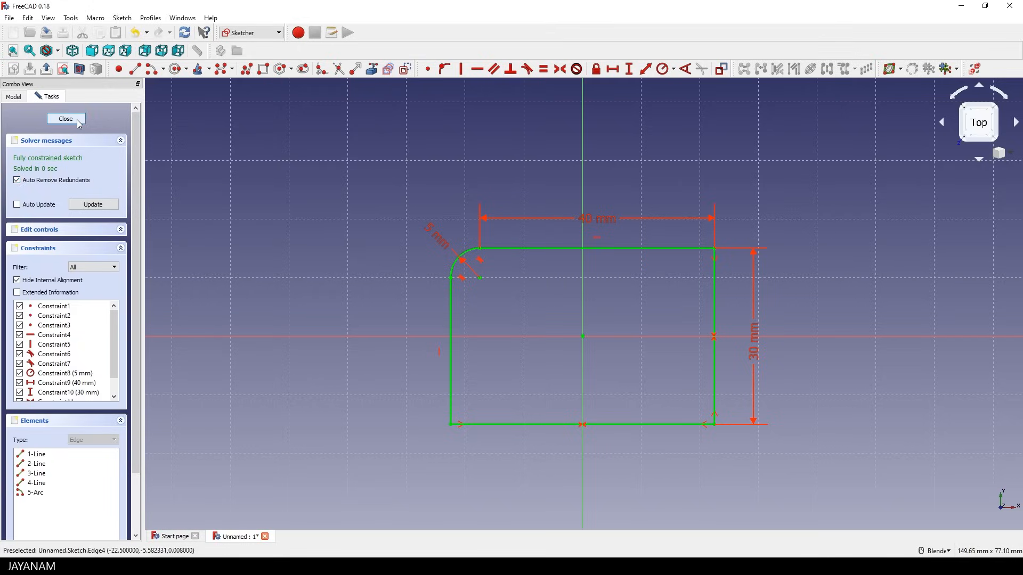
Close the sketch and pad it into a 10 mm thick solid
{"action": "left_click", "coordinate": [65, 118]}
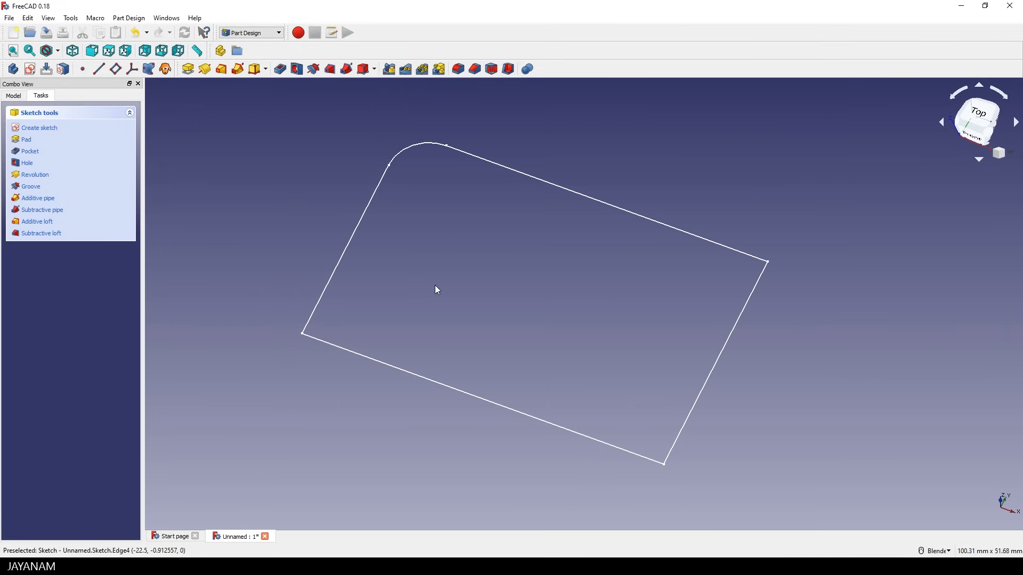
{"action": "mouse_move", "coordinate": [26, 139]}
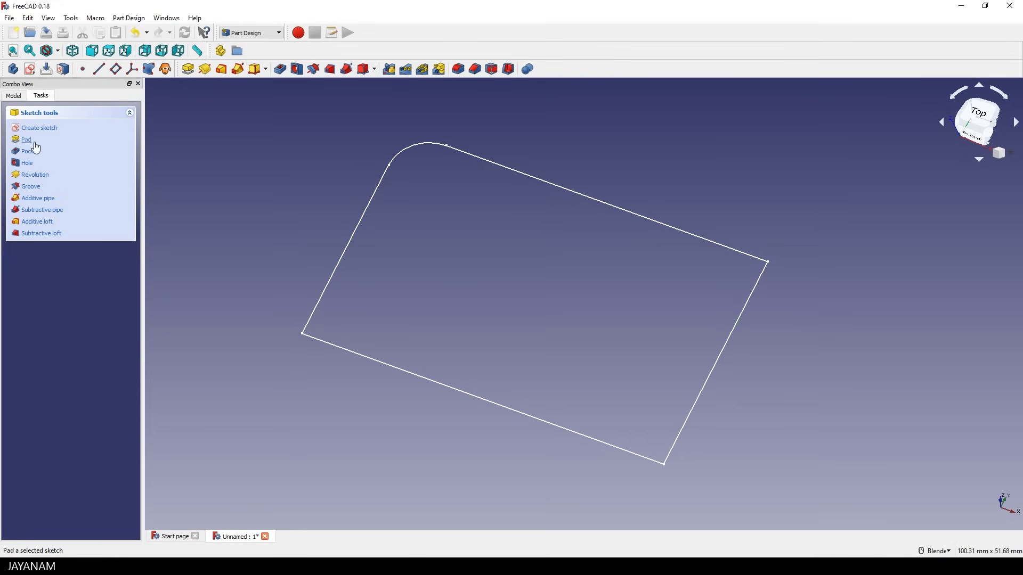
{"action": "left_click", "coordinate": [26, 139]}
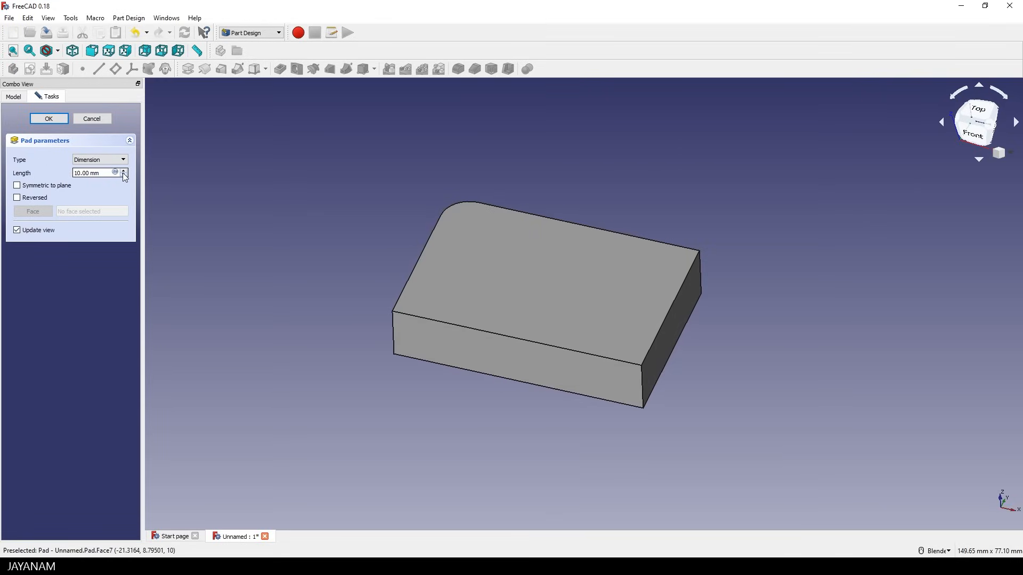
{"action": "left_click", "coordinate": [124, 174]}
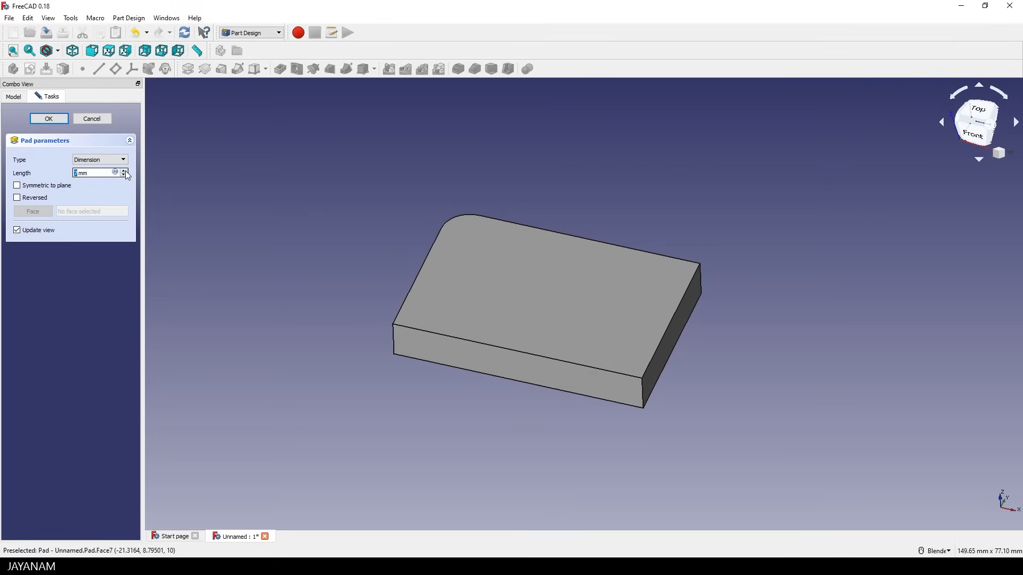
{"action": "left_click", "coordinate": [124, 170]}
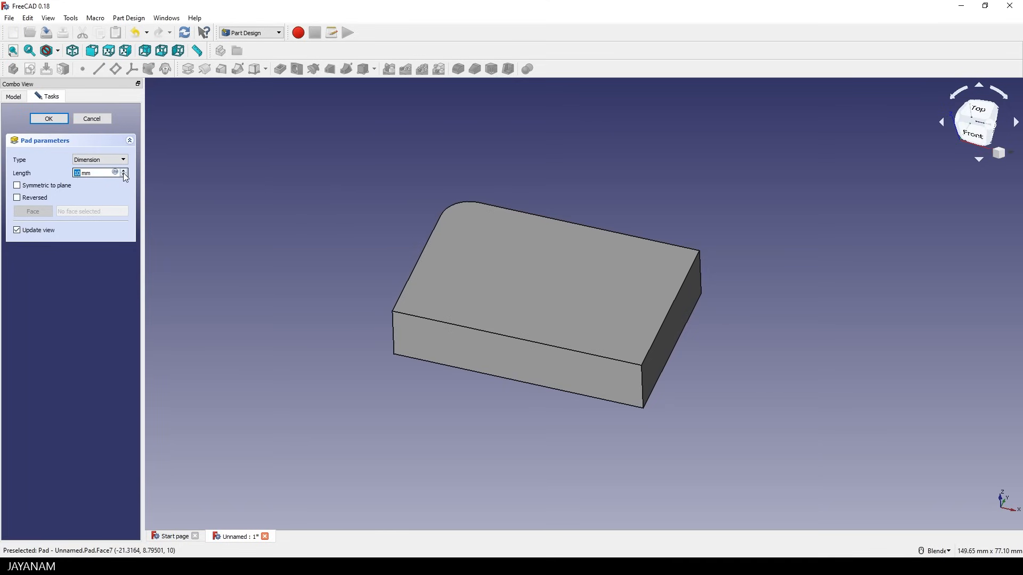
{"action": "mouse_move", "coordinate": [276, 249]}
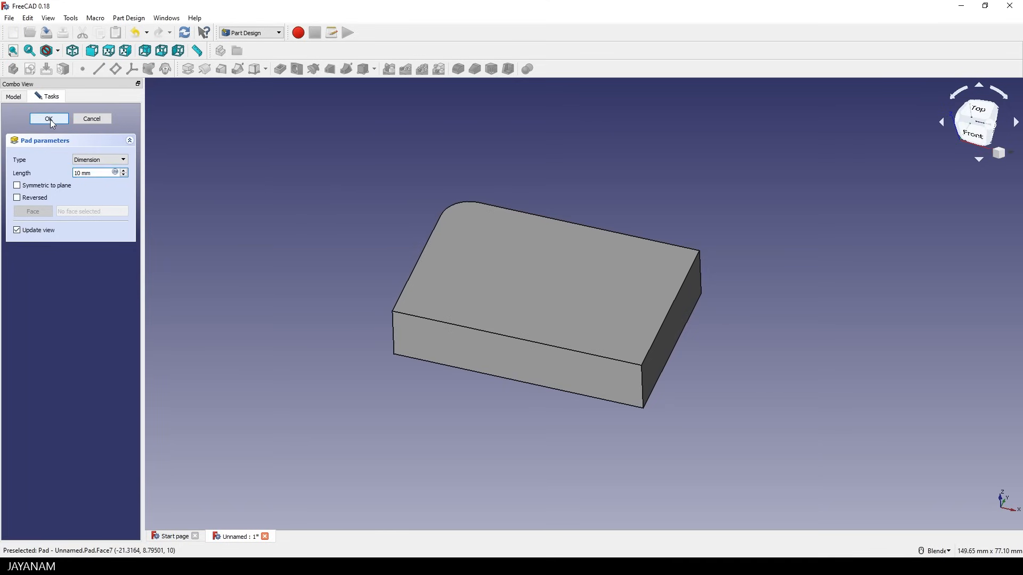
{"action": "left_click", "coordinate": [49, 118]}
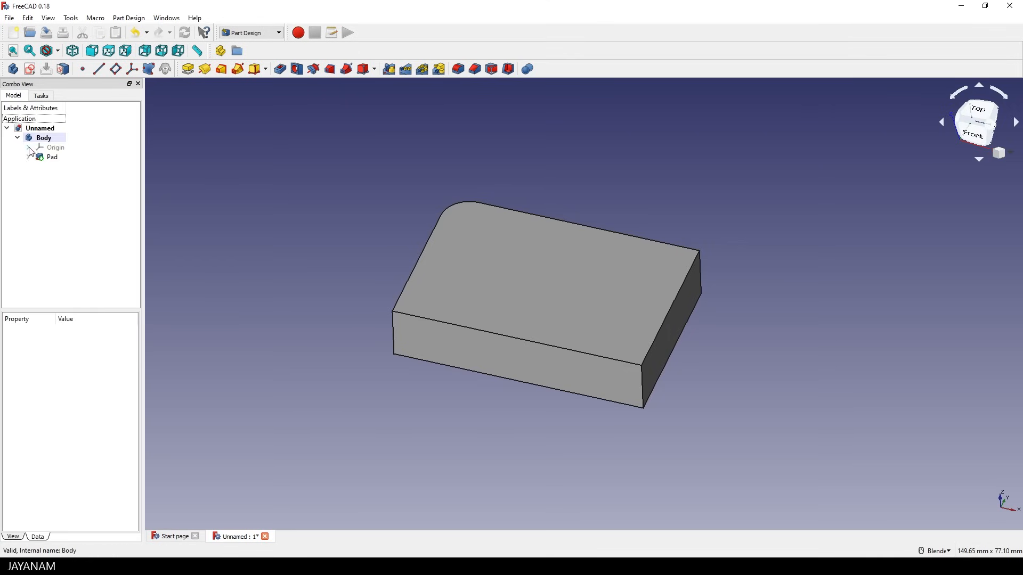
Change the pad sketch's 40 mm width constraint to 20 mm and close the sketch
{"action": "left_click", "coordinate": [29, 156]}
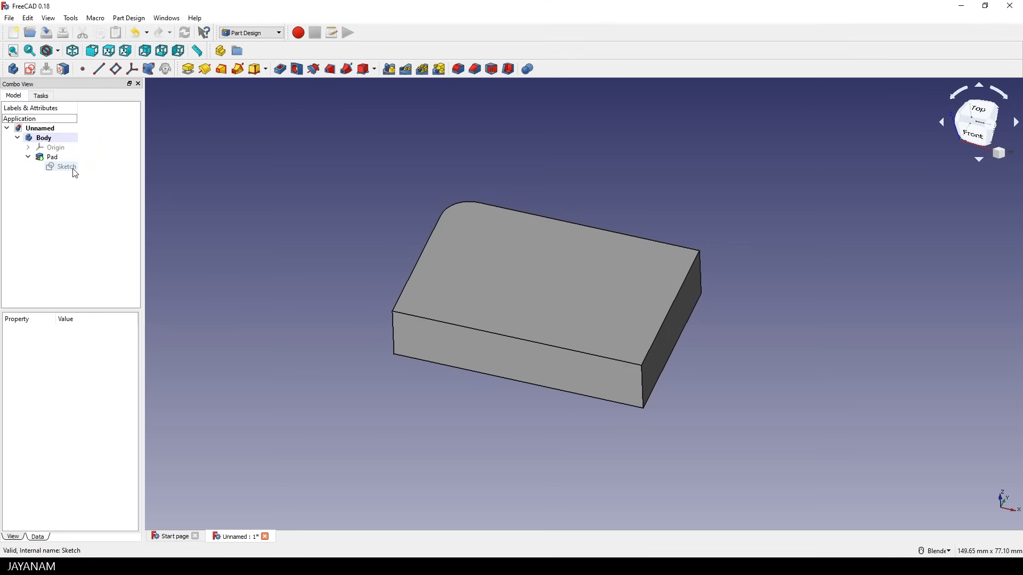
{"action": "double_click", "coordinate": [66, 166]}
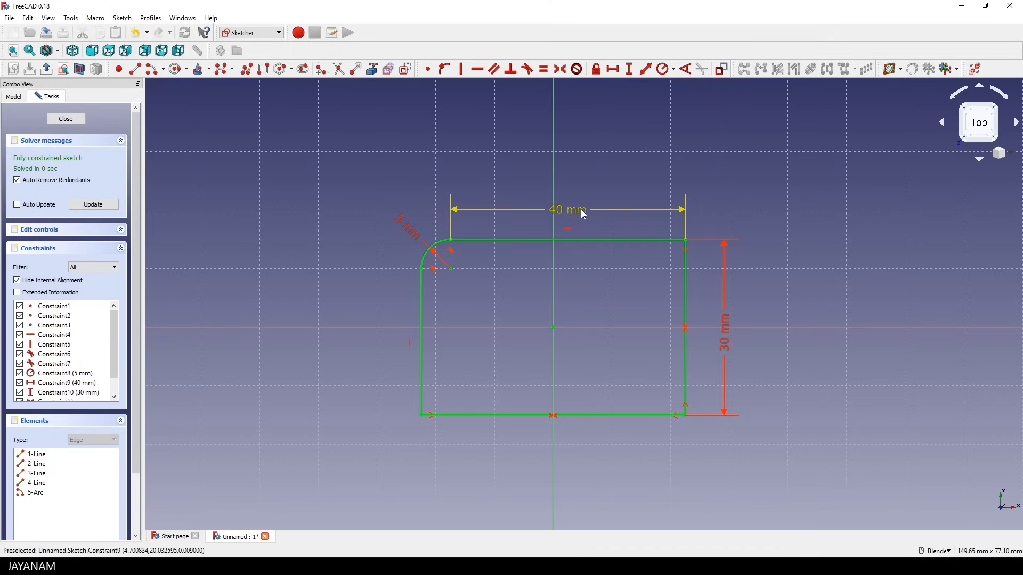
{"action": "double_click", "coordinate": [565, 209]}
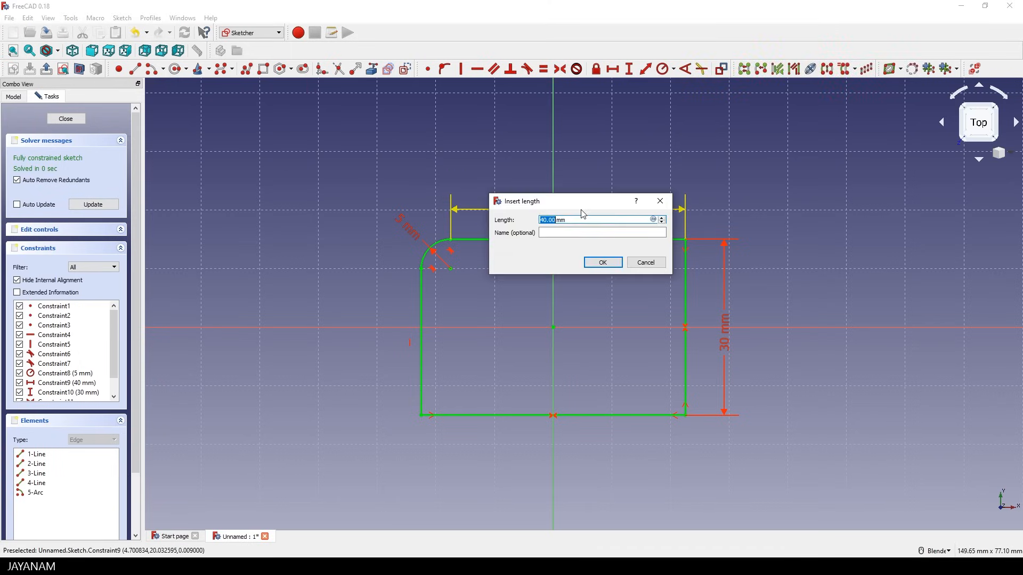
{"action": "type", "text": "20"}
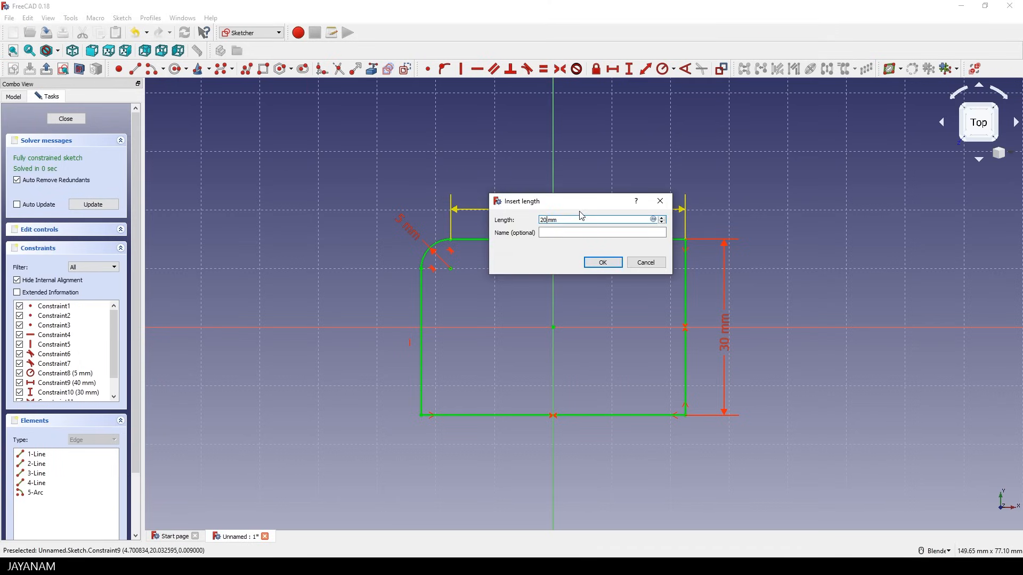
{"action": "left_click", "coordinate": [601, 262]}
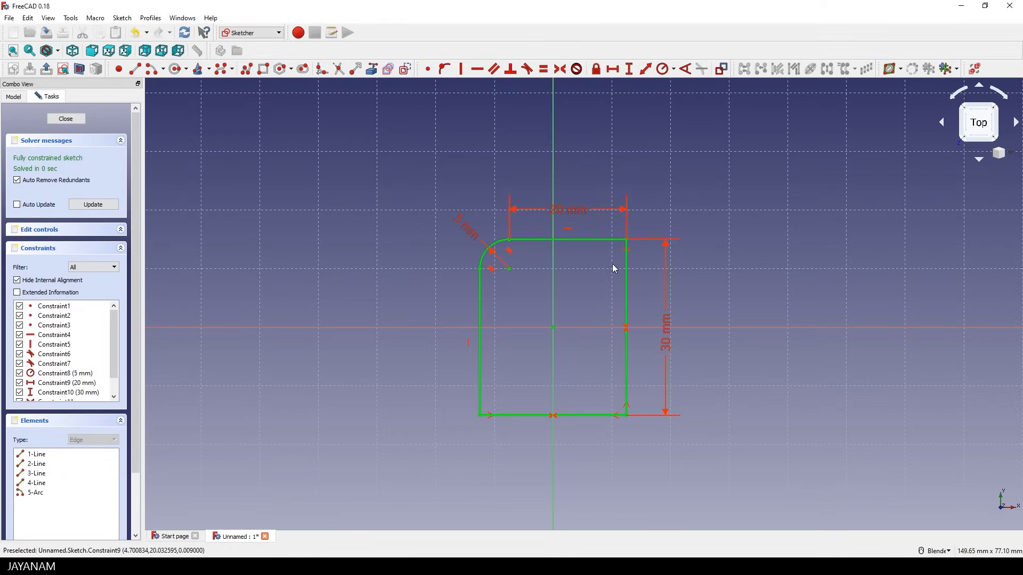
{"action": "mouse_move", "coordinate": [65, 118]}
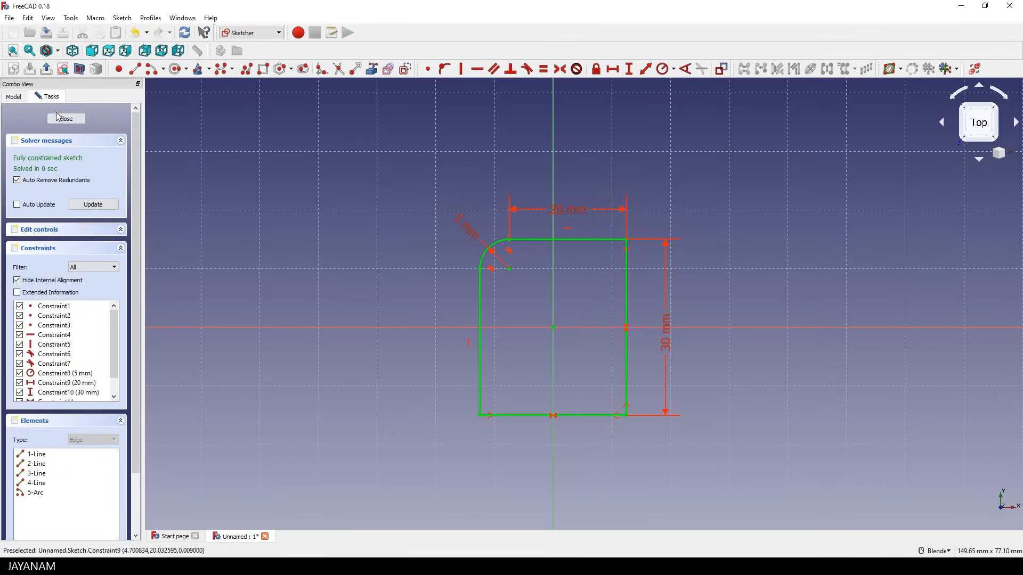
{"action": "left_click", "coordinate": [65, 118]}
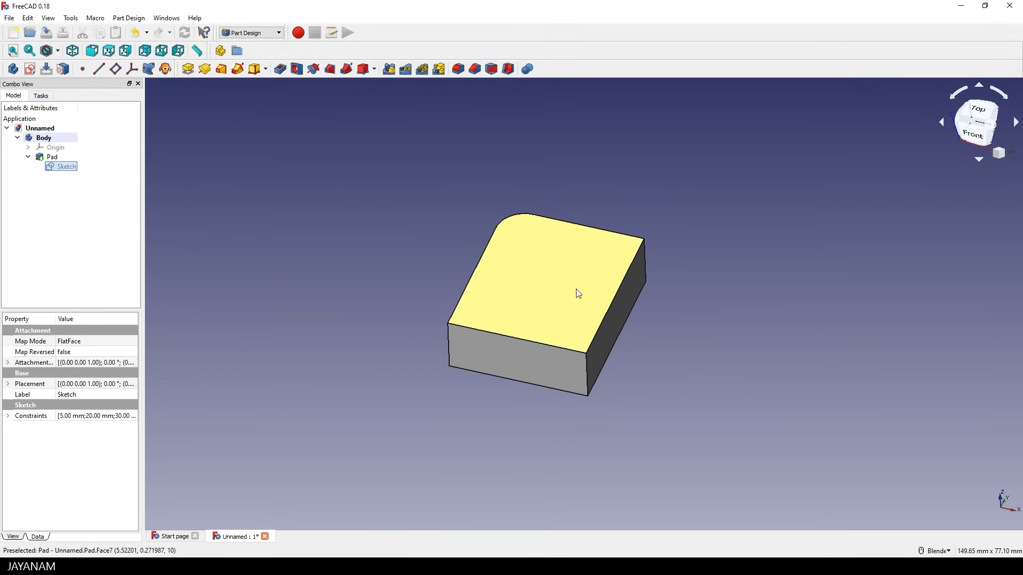
Select the block's top face for edge finishing
{"action": "left_click", "coordinate": [816, 384]}
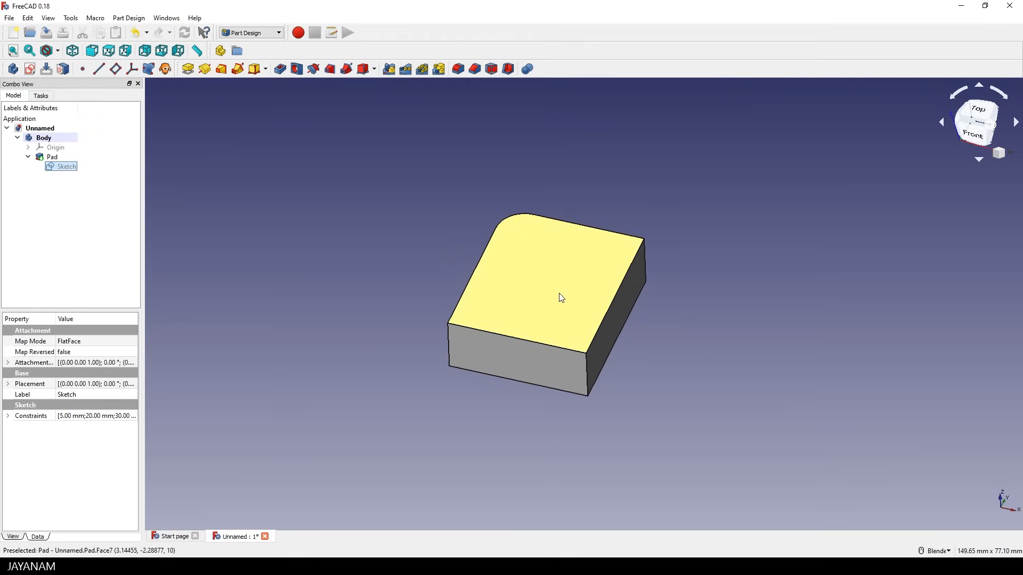
{"action": "left_click", "coordinate": [52, 157]}
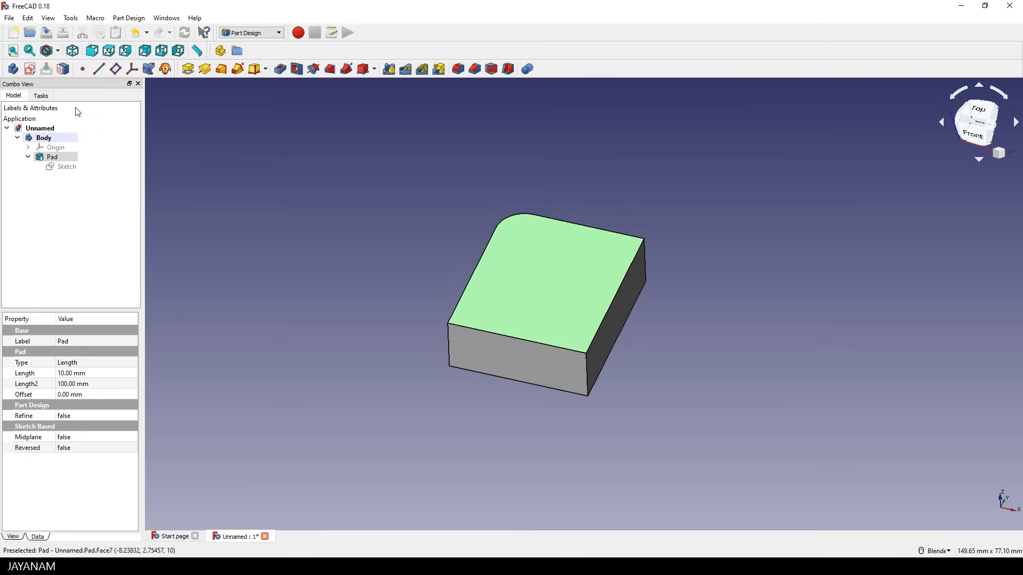
{"action": "left_click", "coordinate": [40, 96]}
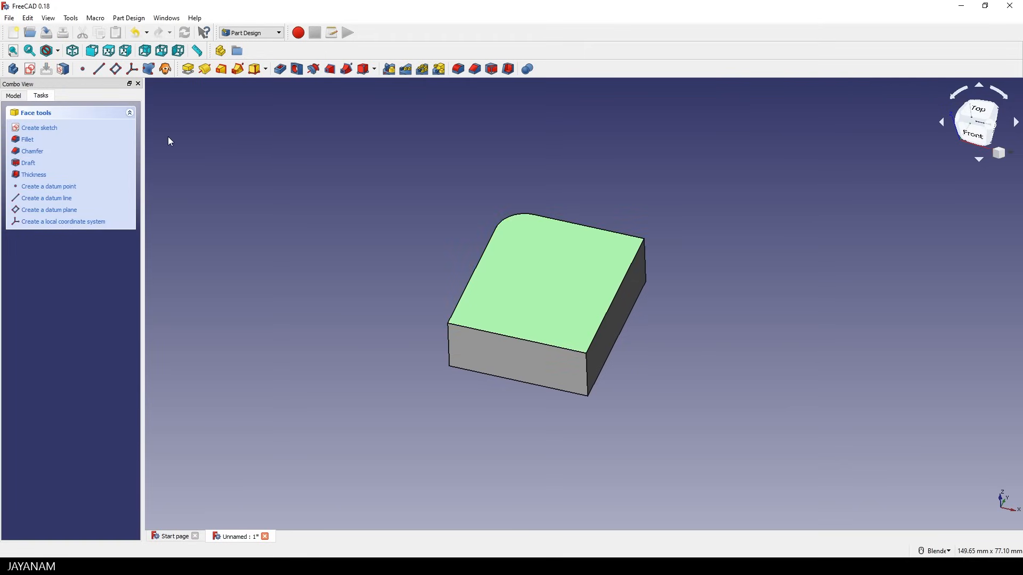
Fillet the top face edges with a 2 mm radius, then start a chamfer on another face
{"action": "left_click", "coordinate": [27, 139]}
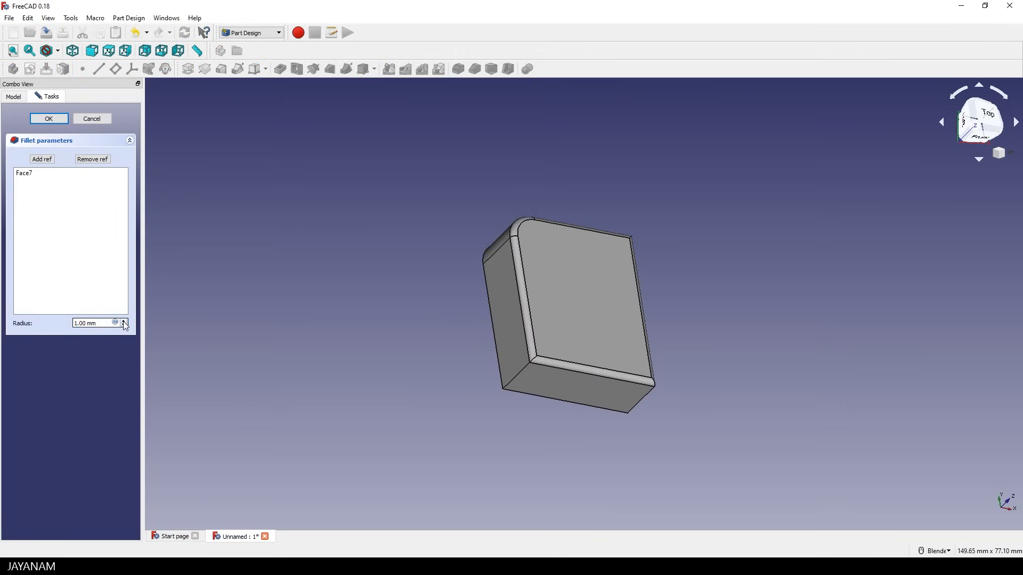
{"action": "left_click", "coordinate": [123, 321]}
{"action": "type", "text": "2"}
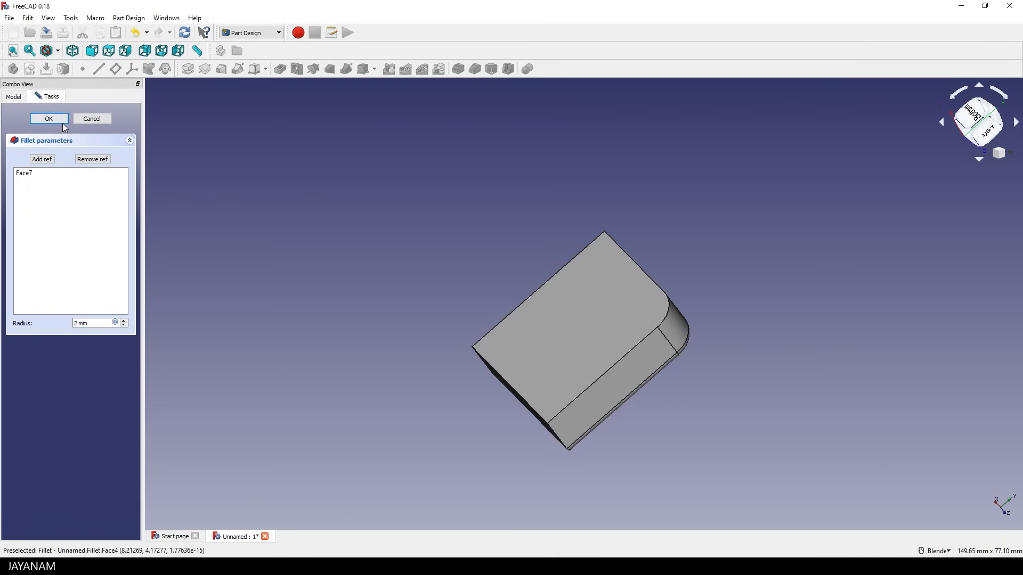
{"action": "left_click", "coordinate": [47, 118]}
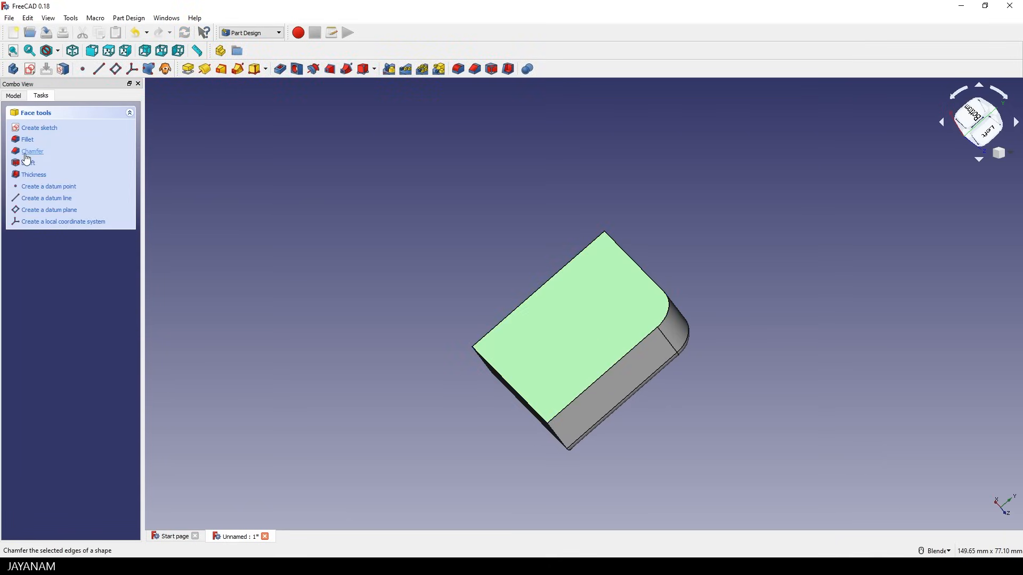
{"action": "left_click", "coordinate": [32, 151]}
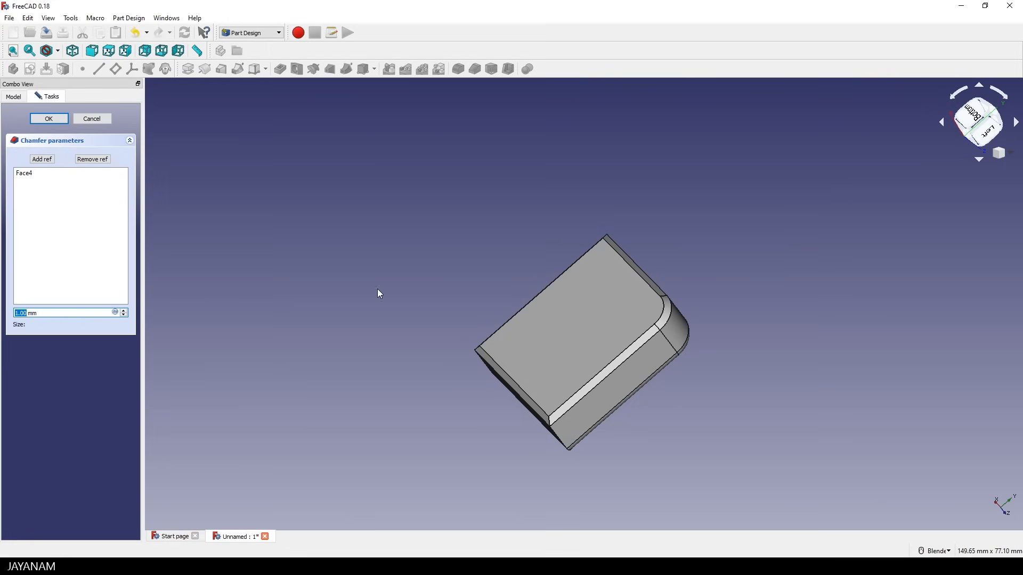